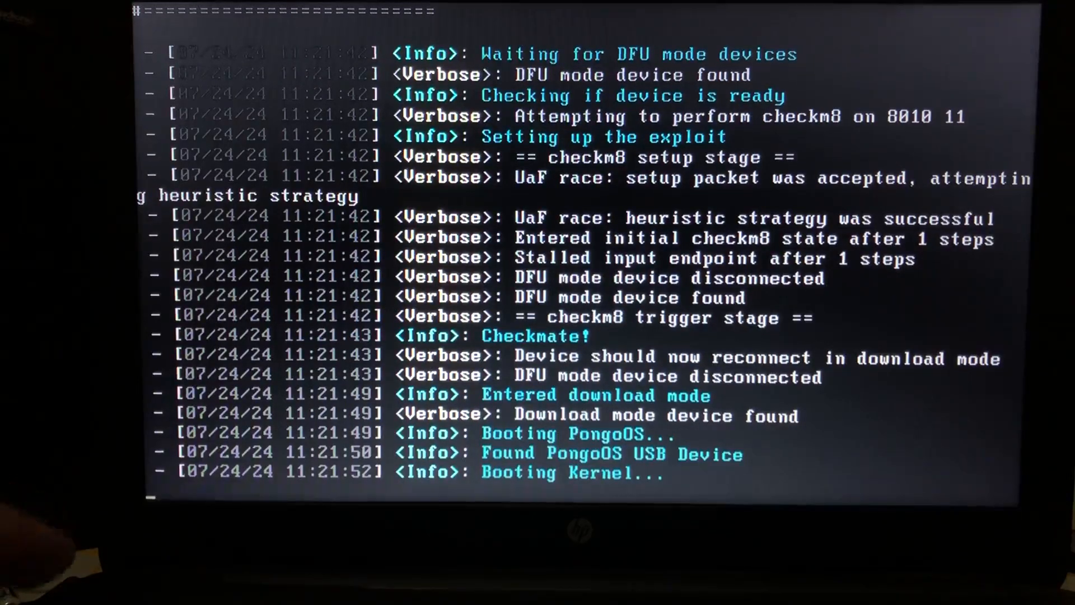
Let palera1n exploit the DFU-mode iPad via checkm8 and boot PongoOS and the kernel
key(ctrl+c)
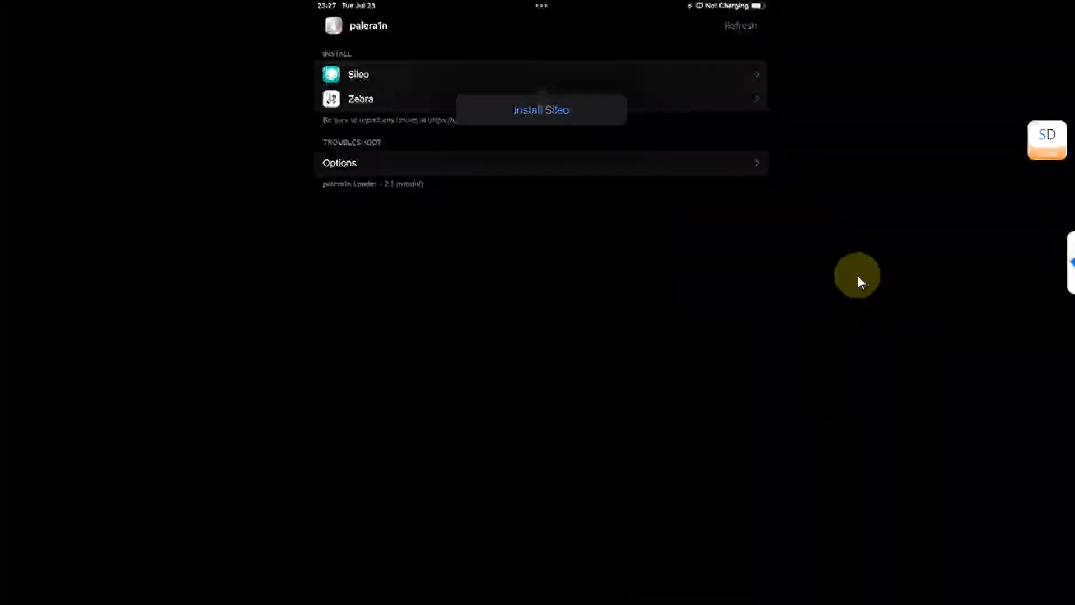
Install Sileo from the palera1n loader and set its terminal password
click(541, 110)
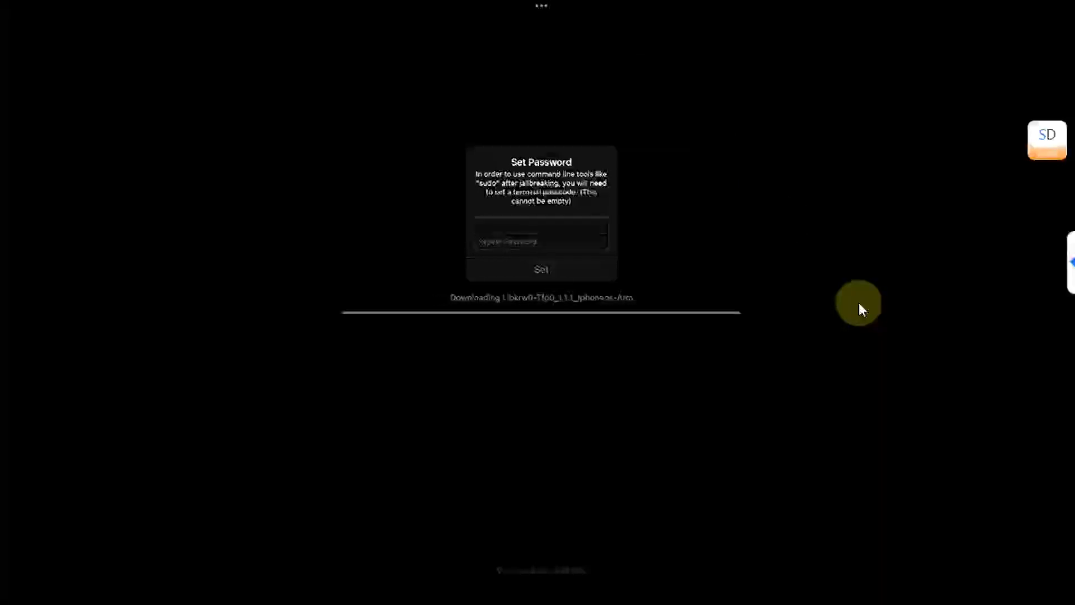
click(541, 269)
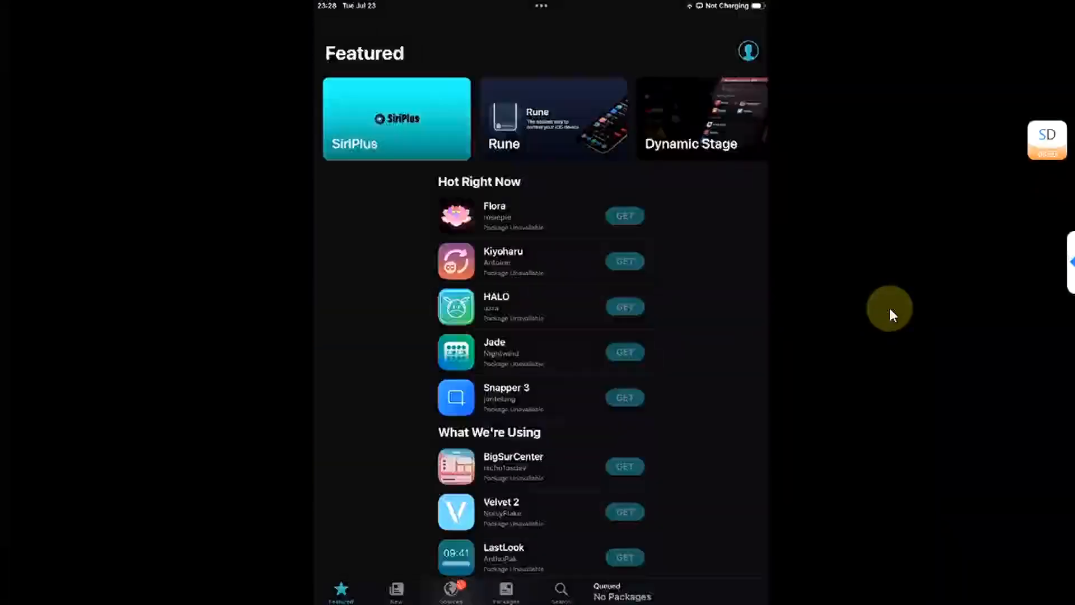
Upgrade all six pending Sileo packages, including apt and sudo, then return to Featured
scroll(down, 3)
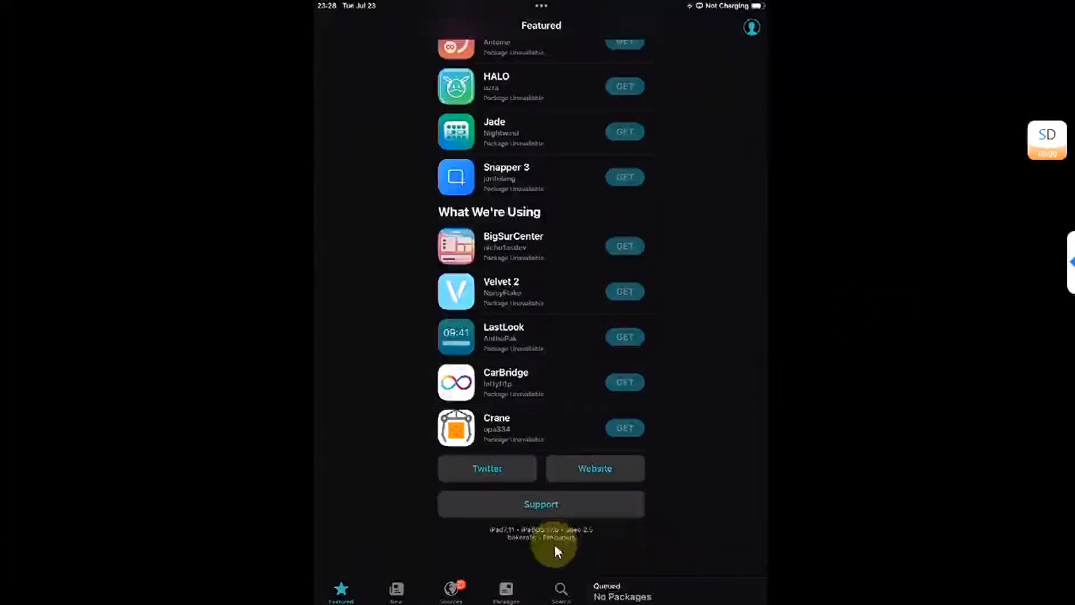
mouse_move(810, 393)
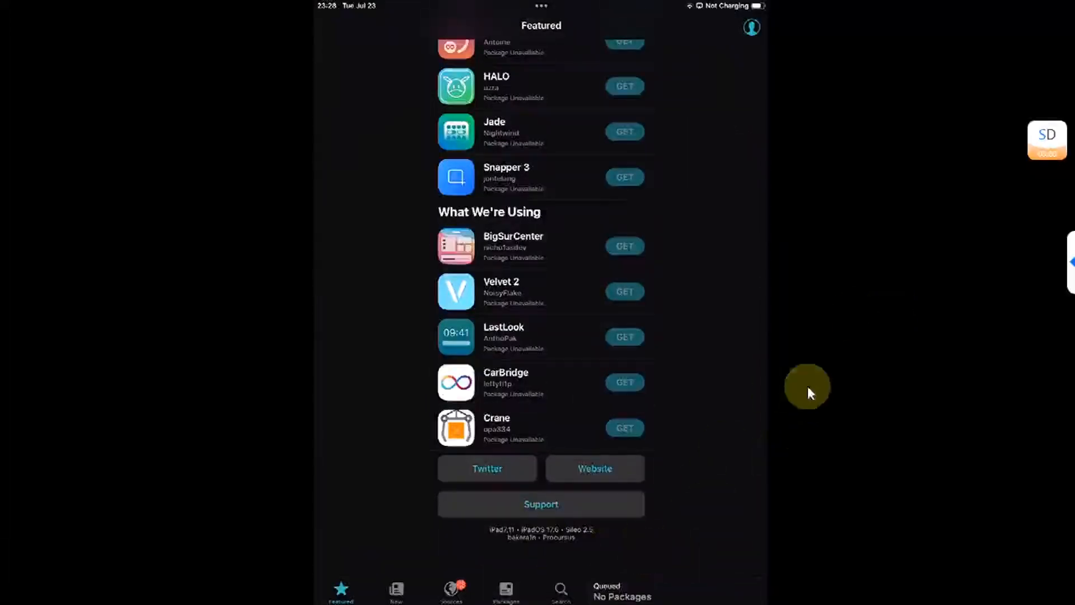
click(450, 589)
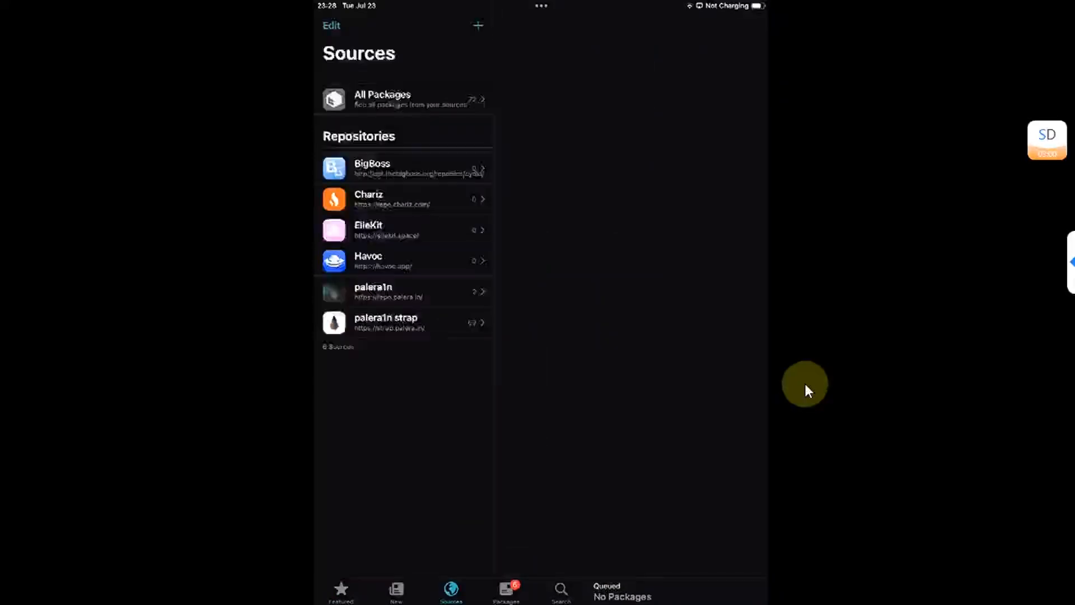
click(506, 590)
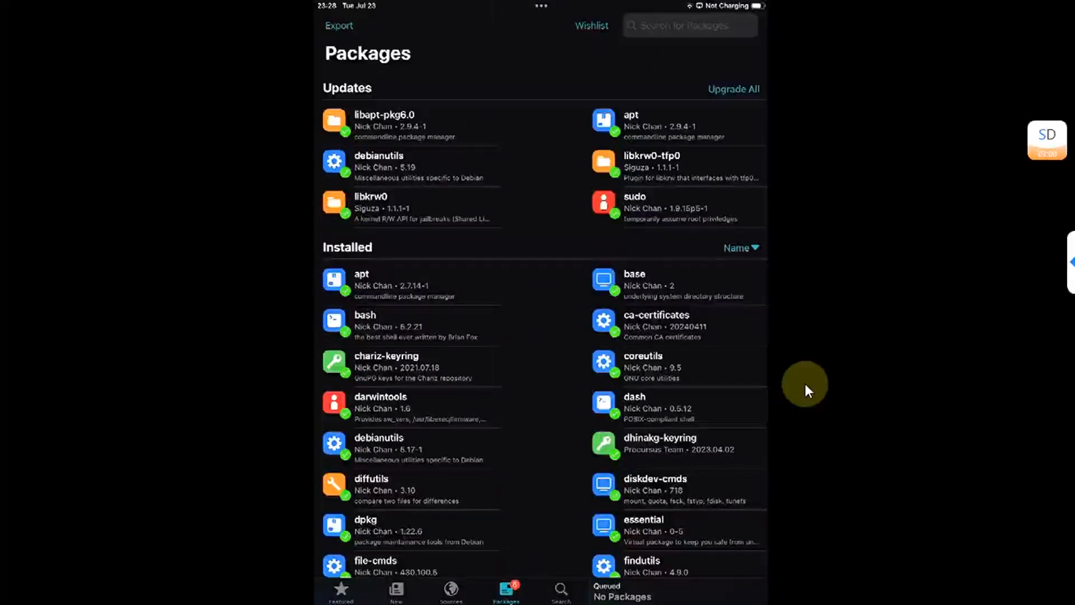
click(734, 89)
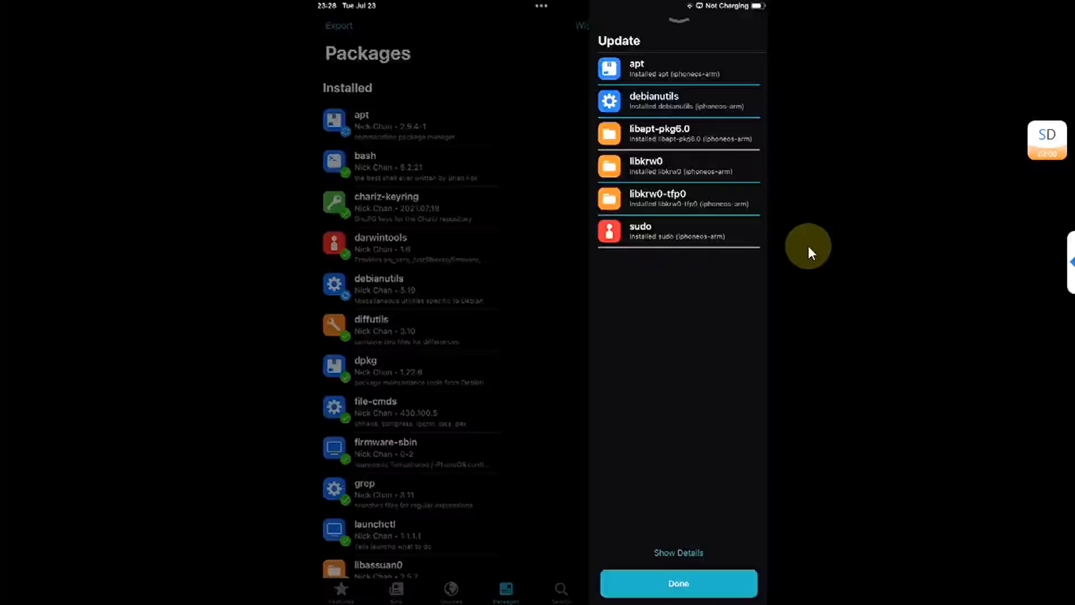
click(677, 582)
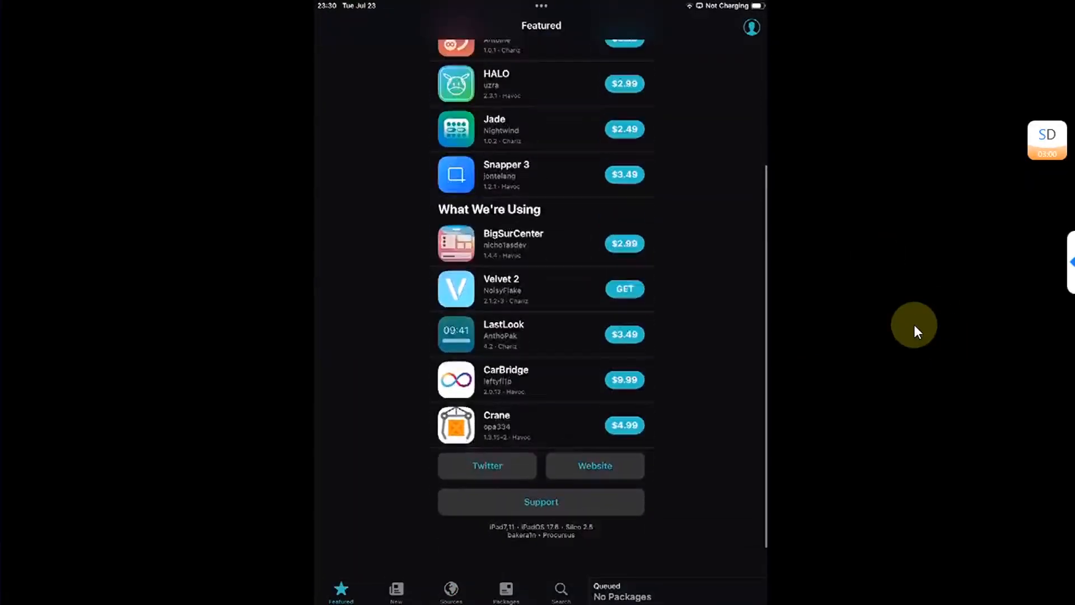
scroll(up, 3)
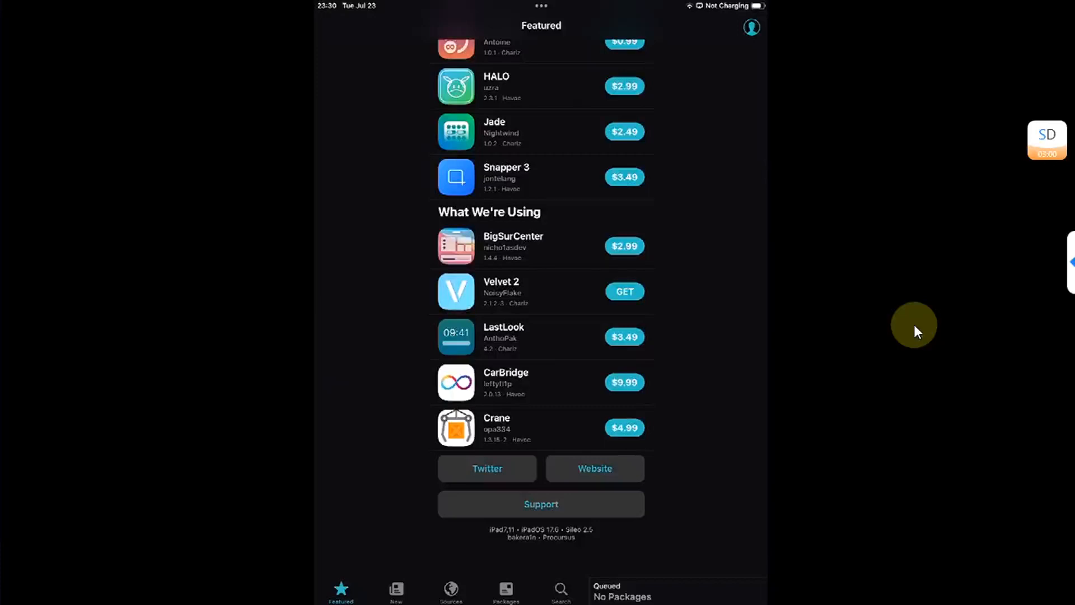
Review Sileo's sources, cancel adding a source, and open the ElleKit repository's packages
click(450, 590)
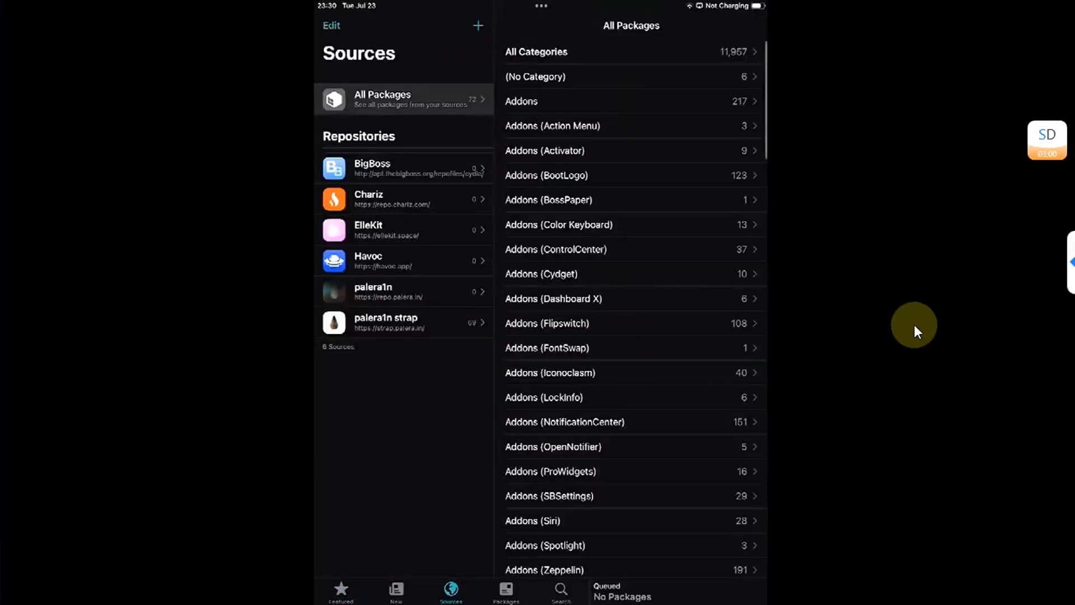
mouse_move(370, 250)
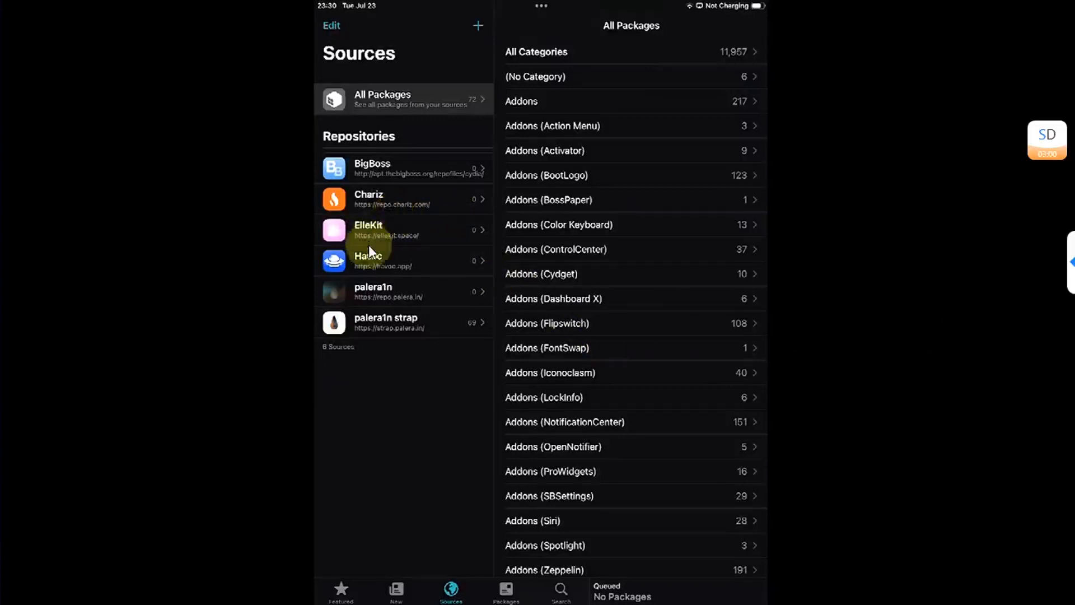
mouse_move(437, 246)
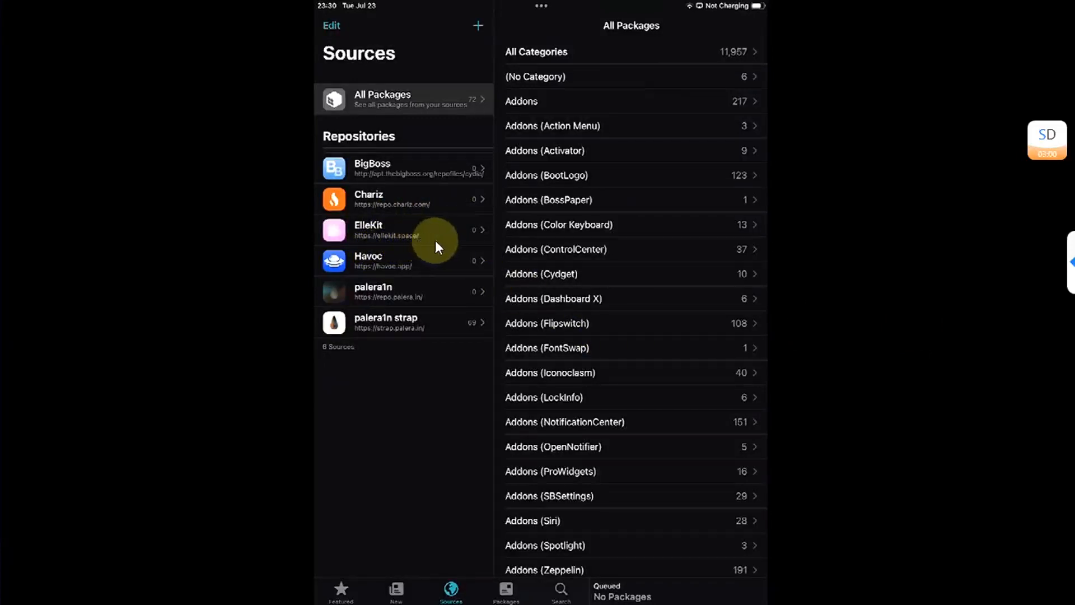
mouse_move(488, 241)
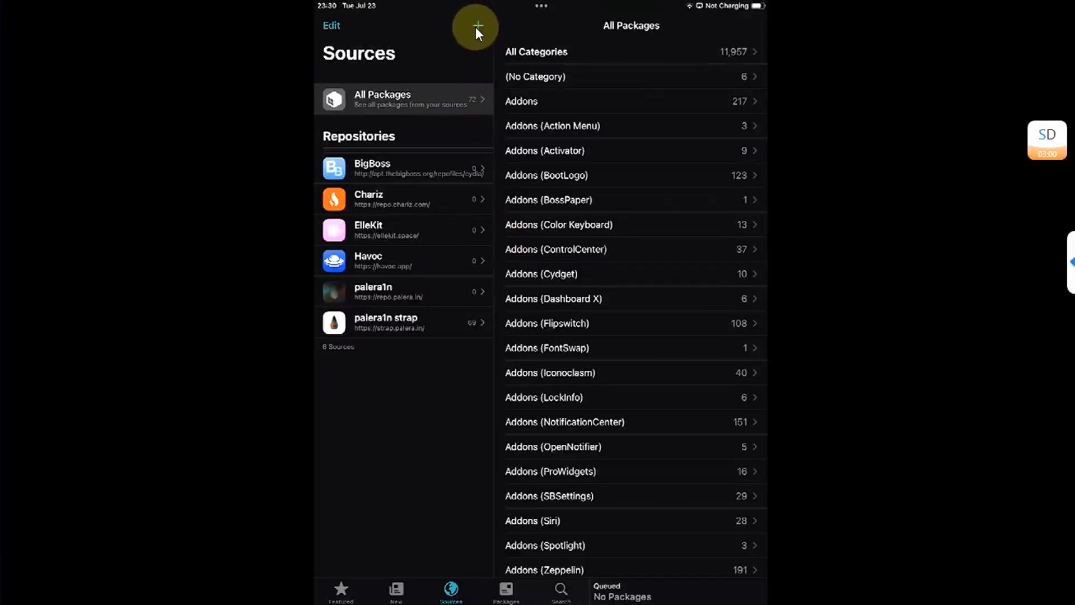
click(476, 26)
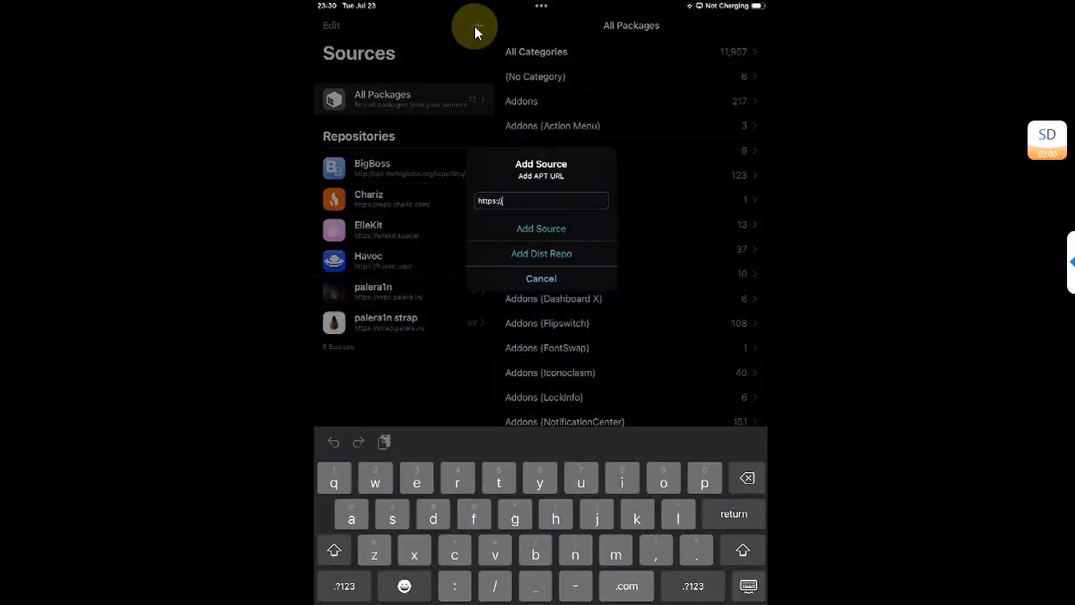
click(541, 278)
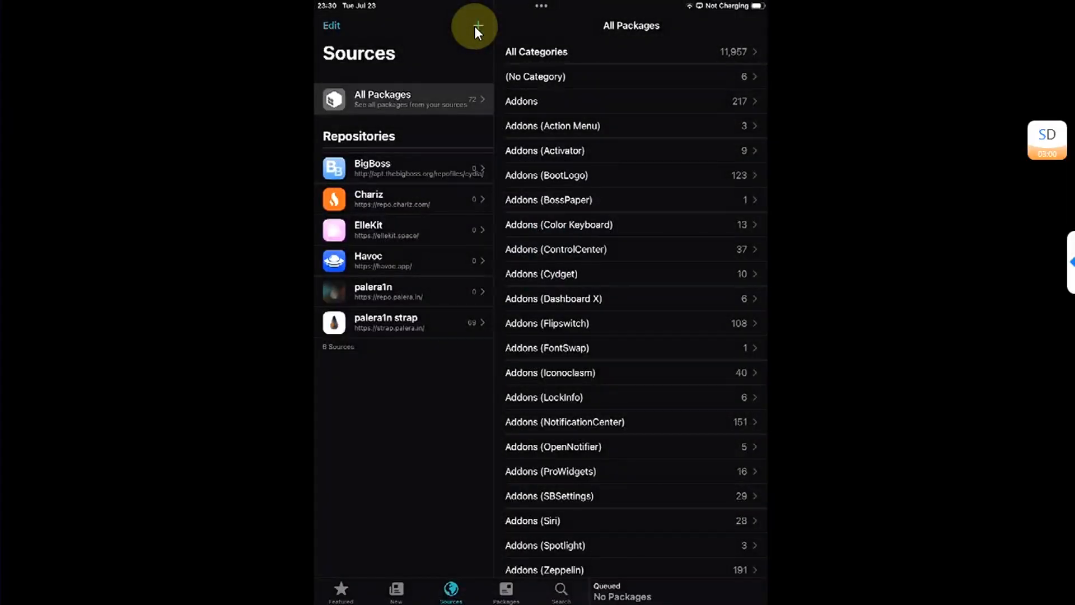
mouse_move(602, 308)
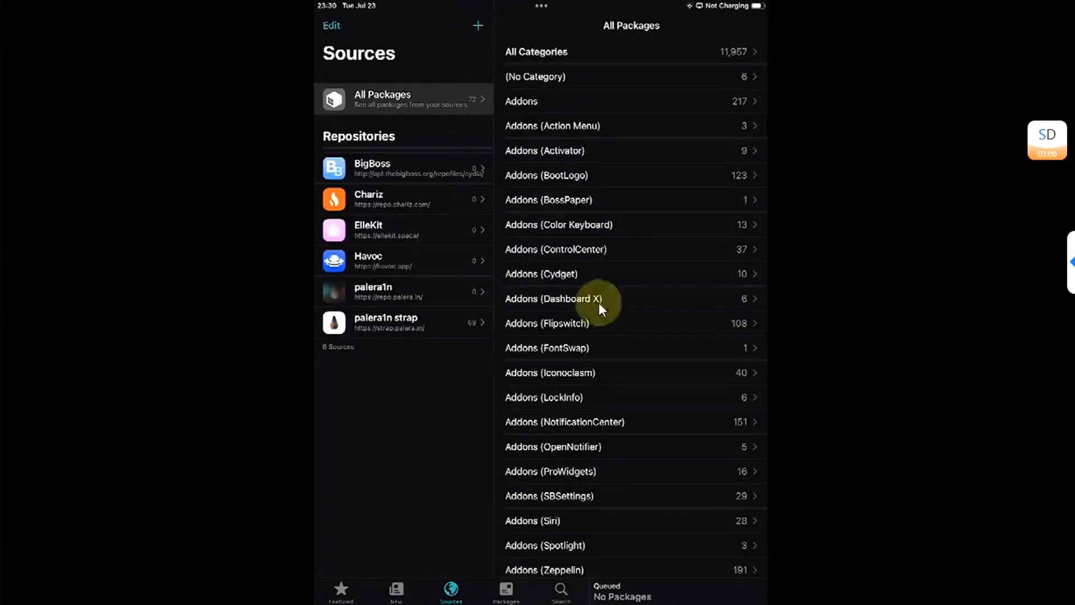
click(403, 230)
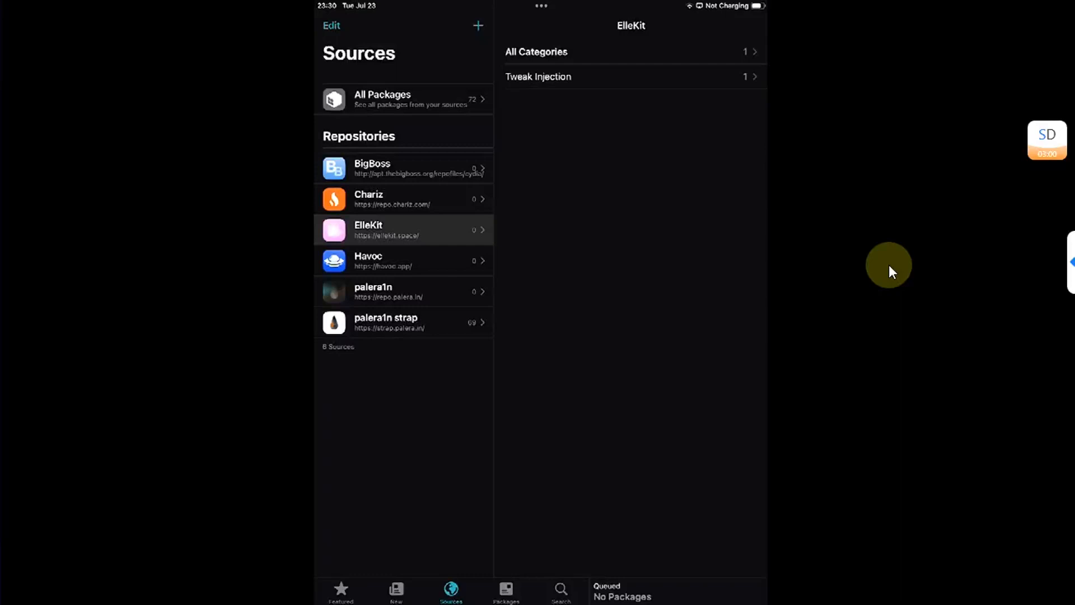
click(537, 51)
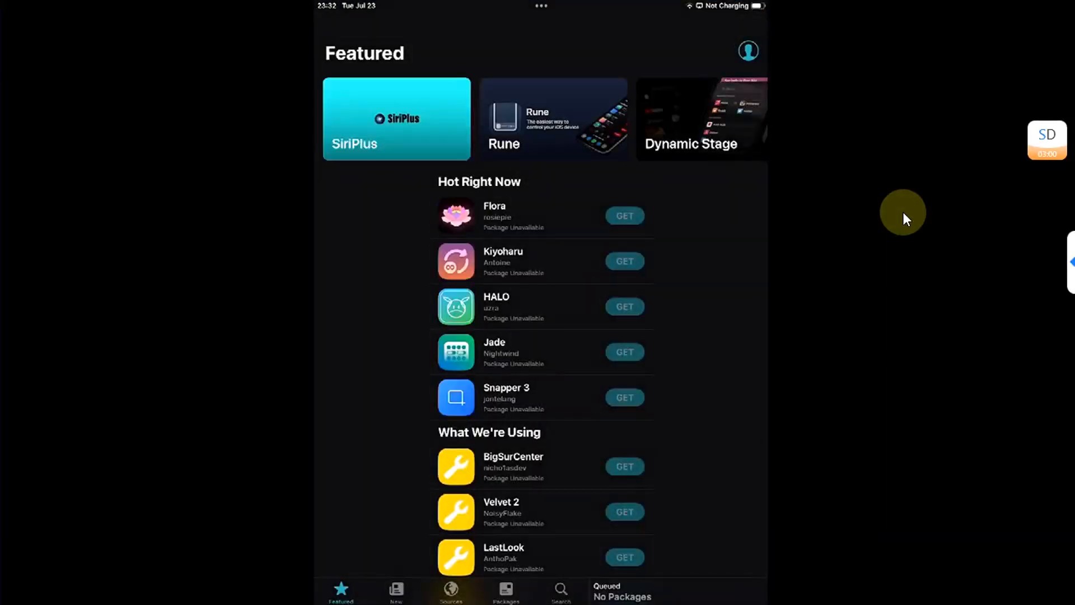
Search 'Prefe' and install PreferenceLoader 2.2.8 by Dhinak G from the palera1n repository
text(Prefe)
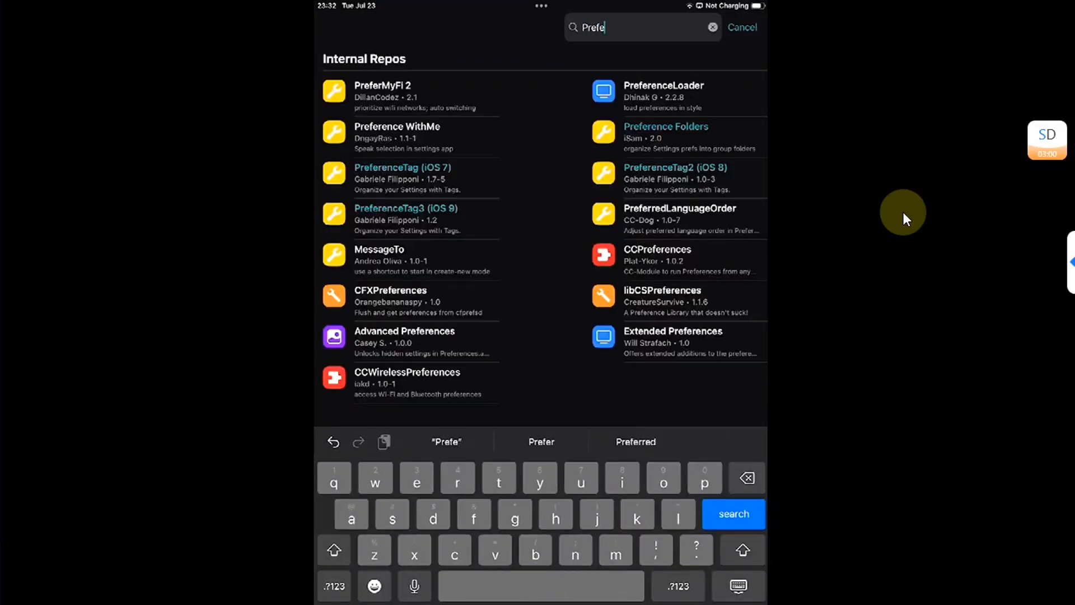
click(662, 95)
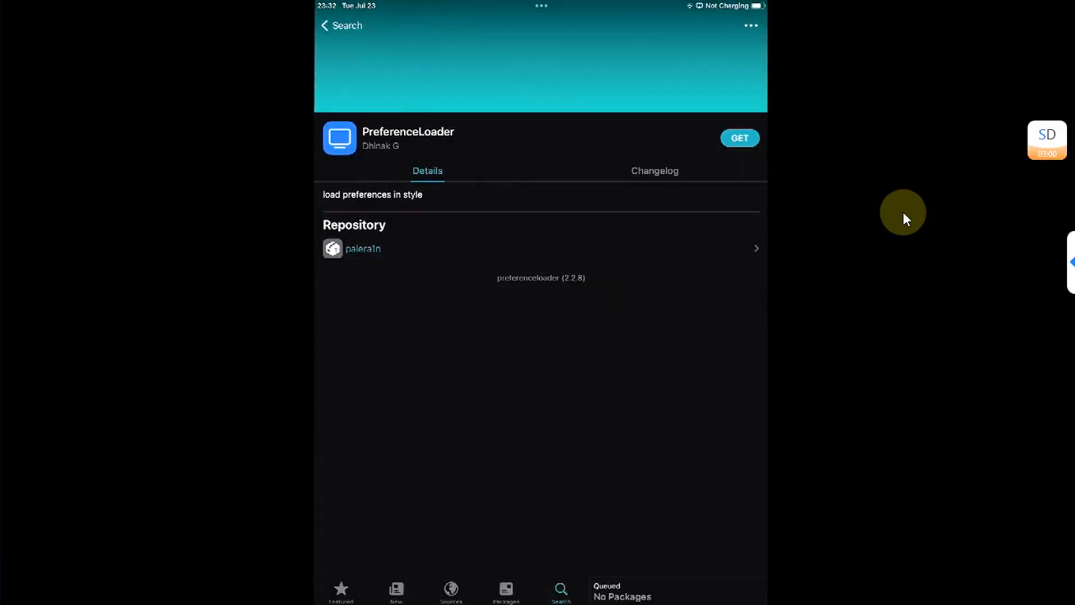
click(739, 137)
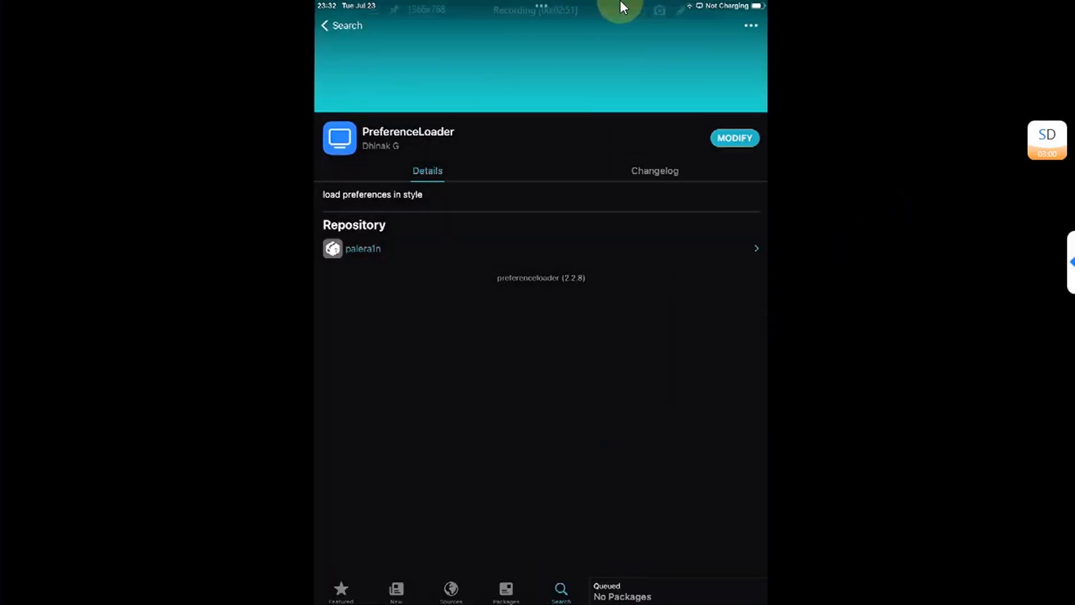
click(341, 590)
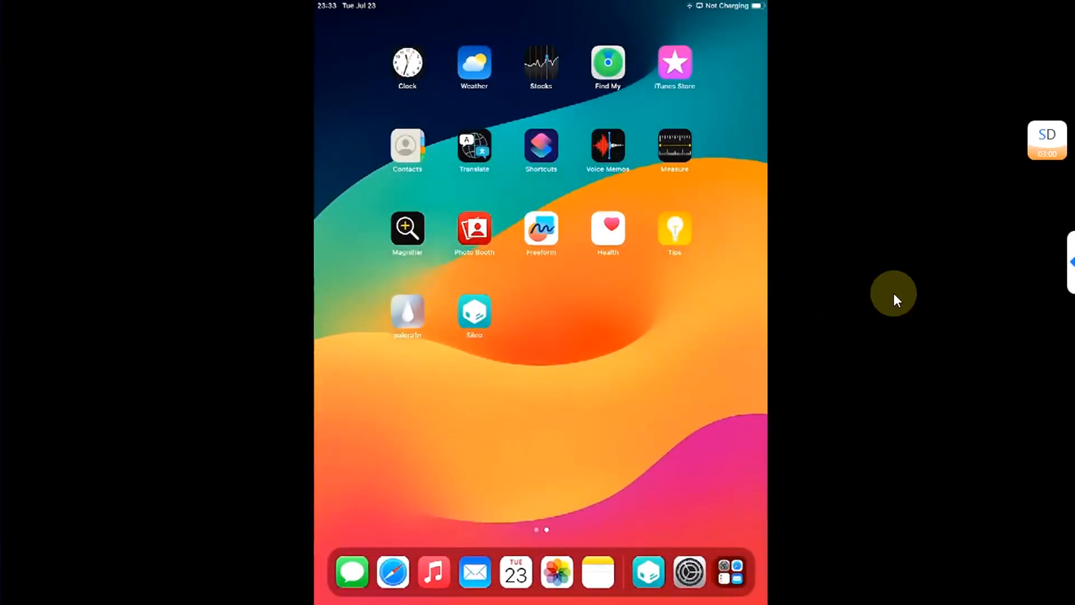
Download cydia-1-1-36-4-iphoneos-arm.deb from MediaFire in Safari and open its preview
click(392, 571)
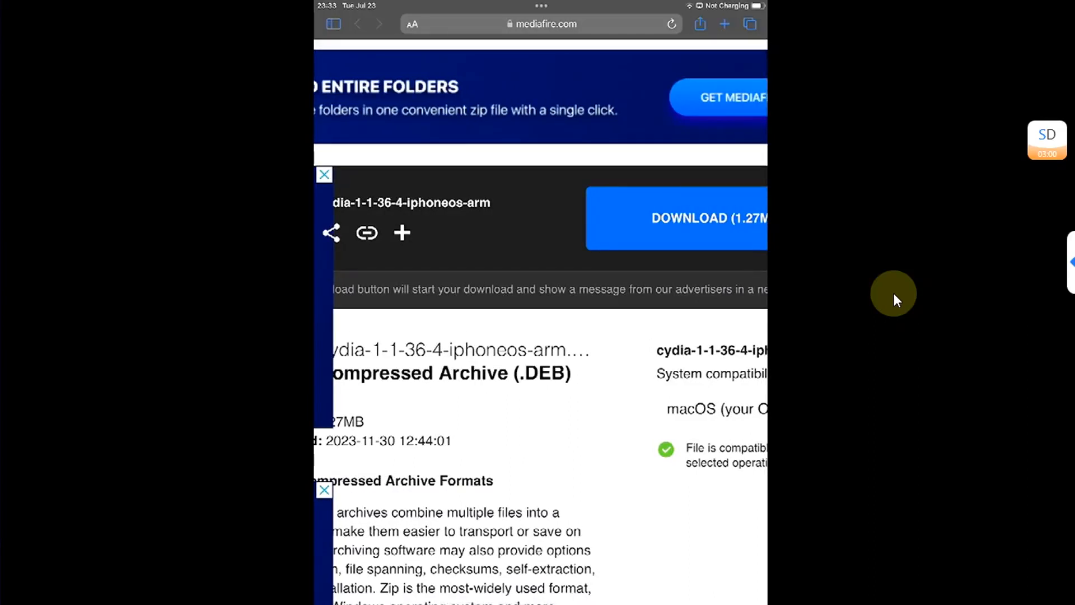
click(685, 218)
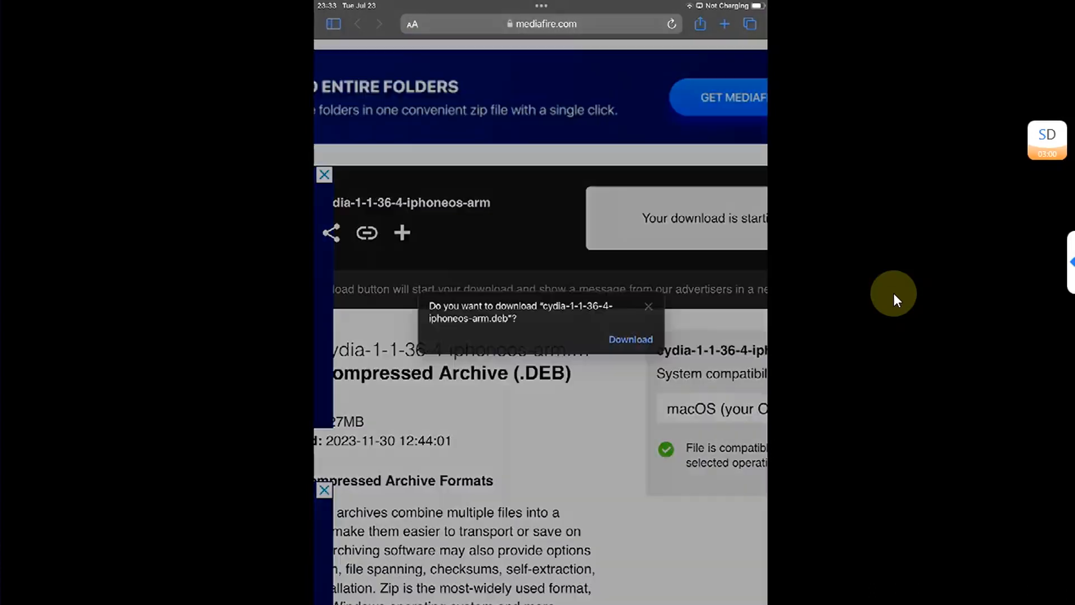
click(629, 339)
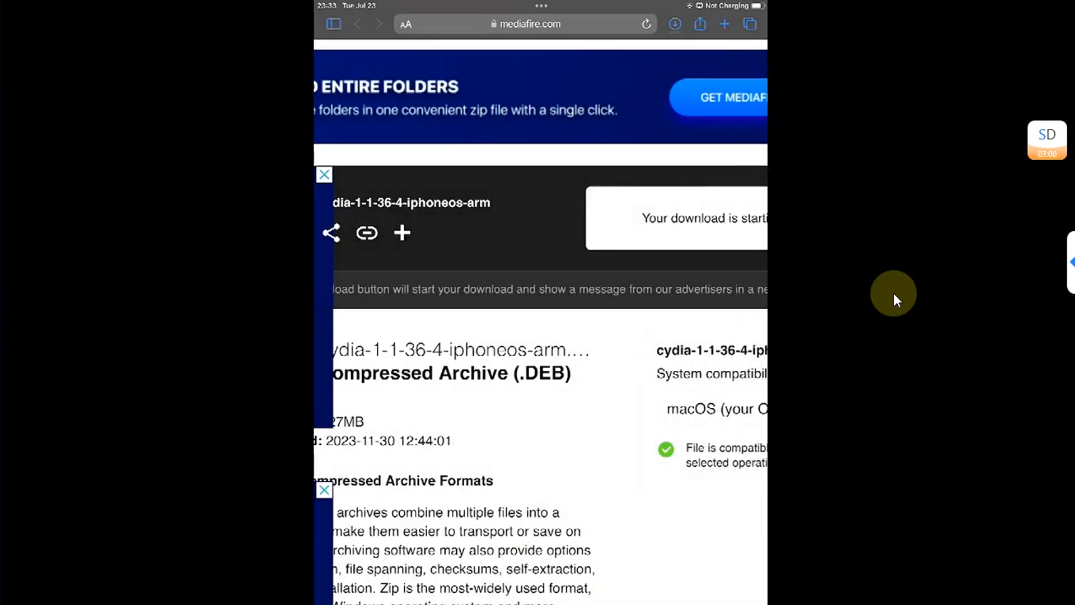
click(675, 25)
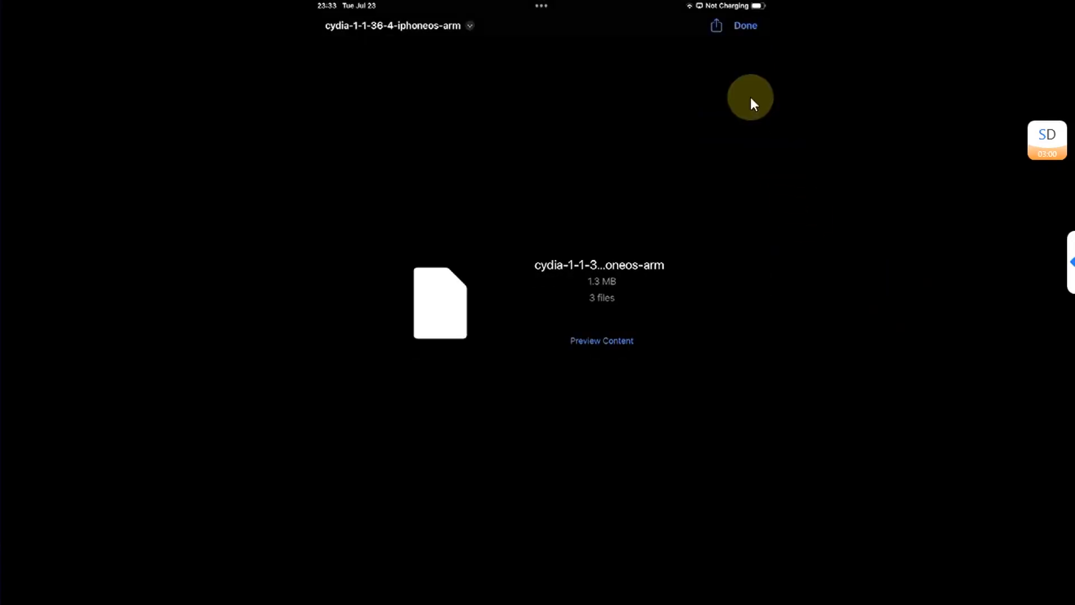
mouse_move(828, 349)
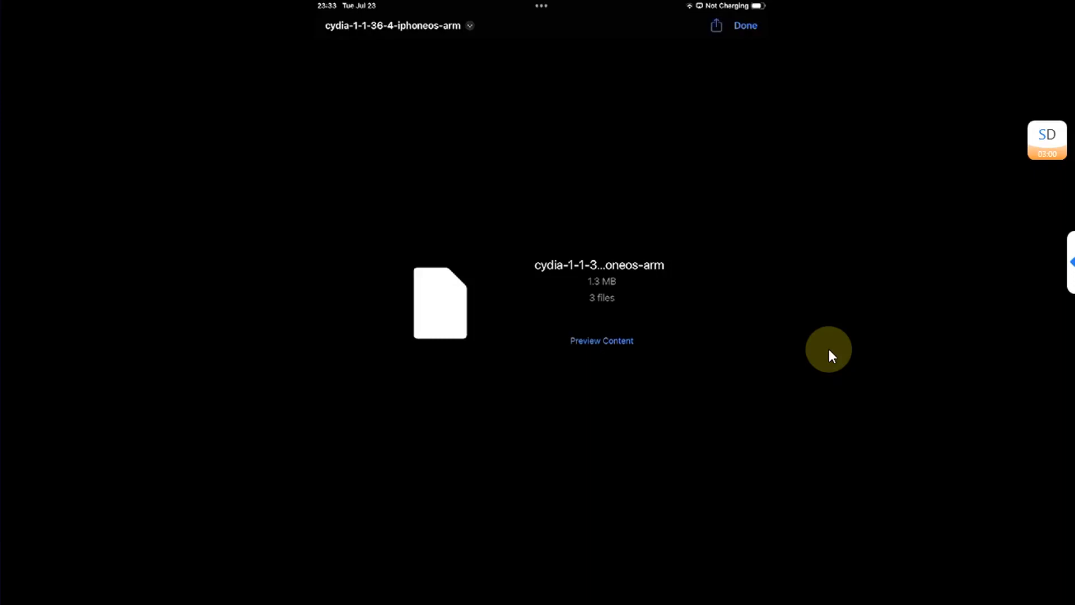
Install the Cydia Installer deb in Sileo with bzip2, gzip, xz-utils and zstd
click(715, 25)
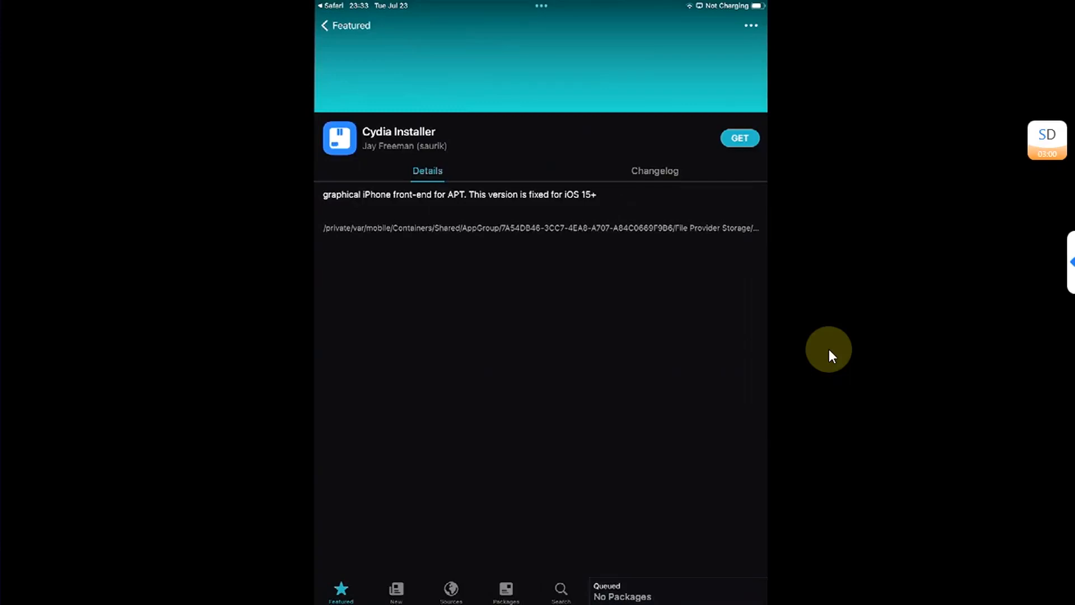
click(739, 138)
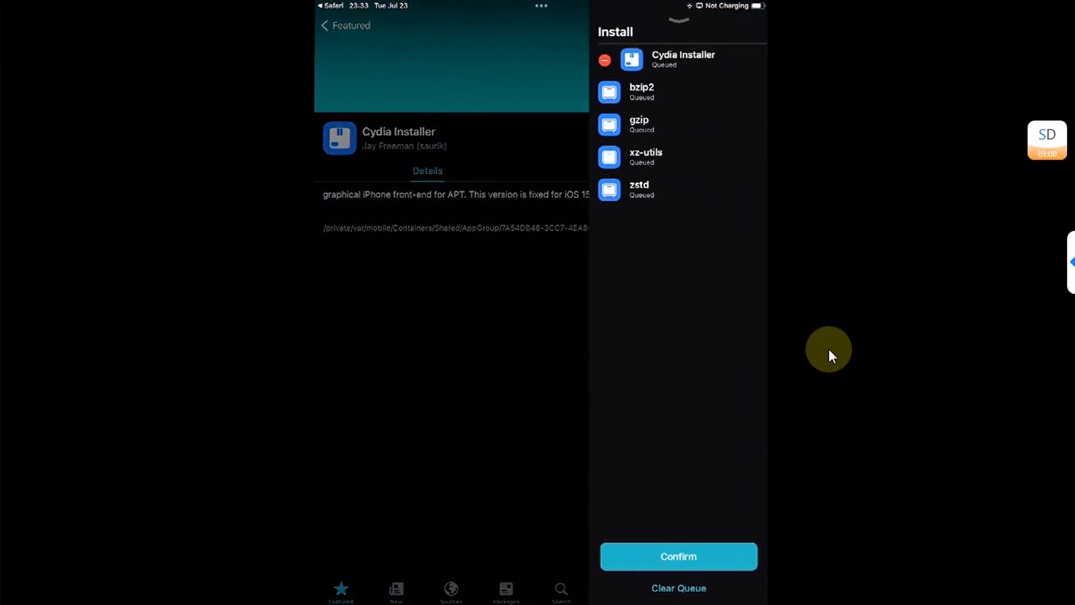
click(678, 556)
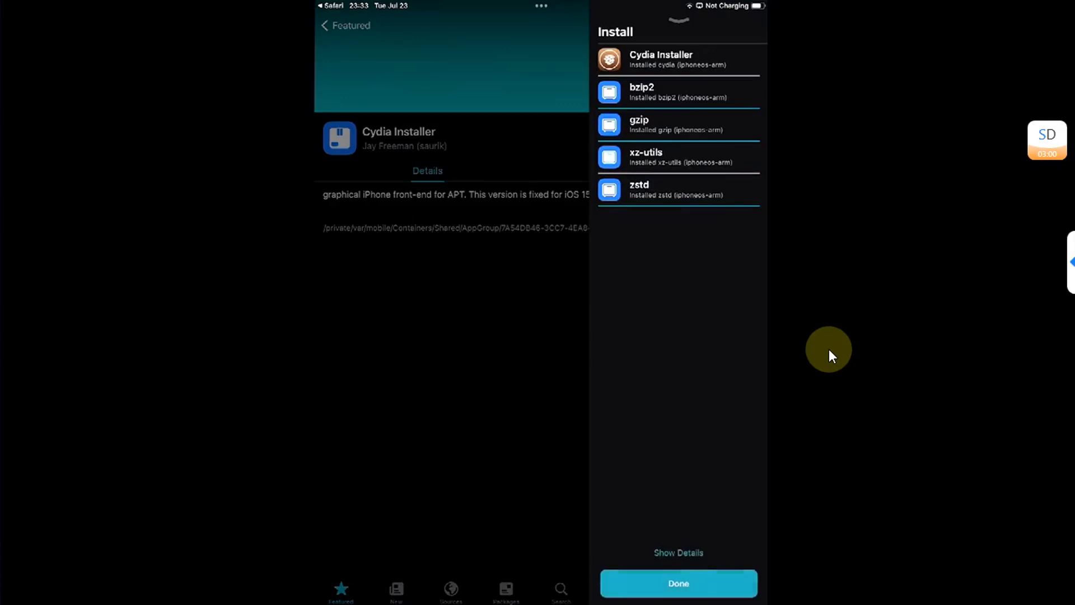
click(678, 583)
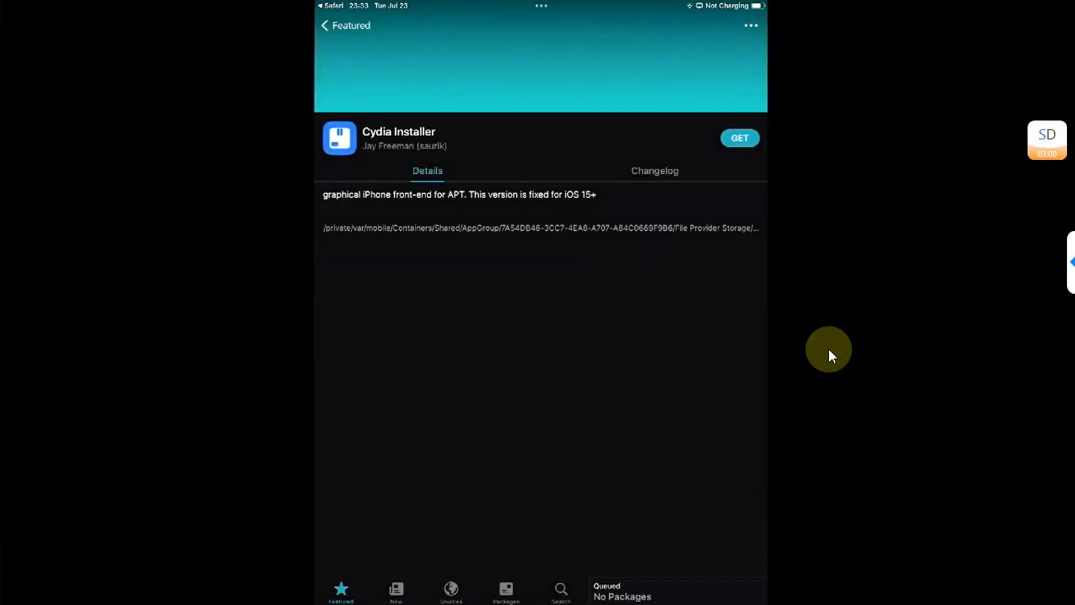
Launch Cydia and install pending changes such as gpgv, libpcre1 and ncurses-bin
key(home)
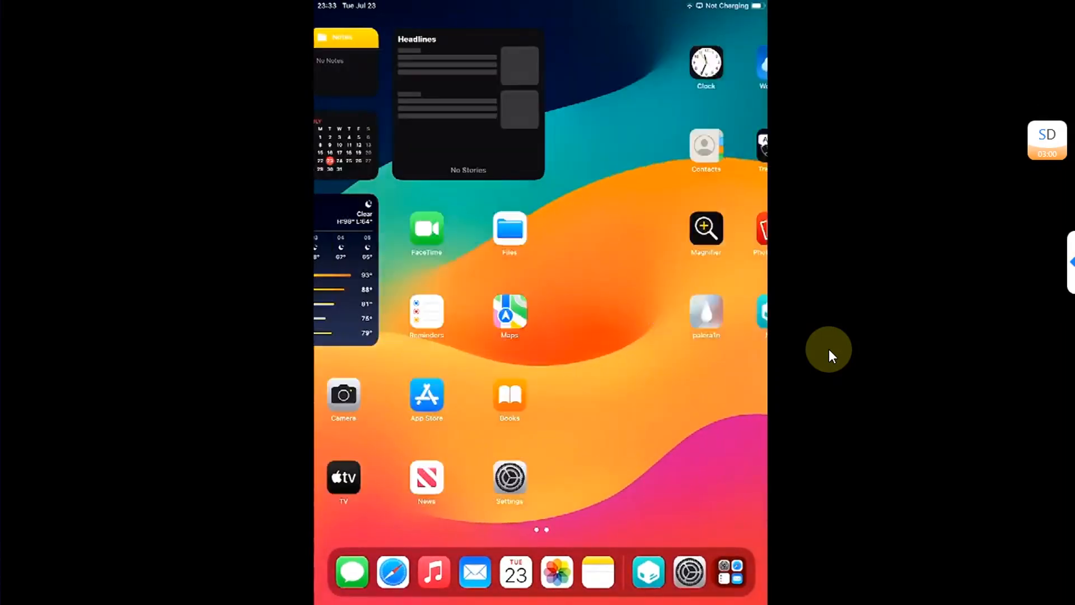
scroll(left, 3)
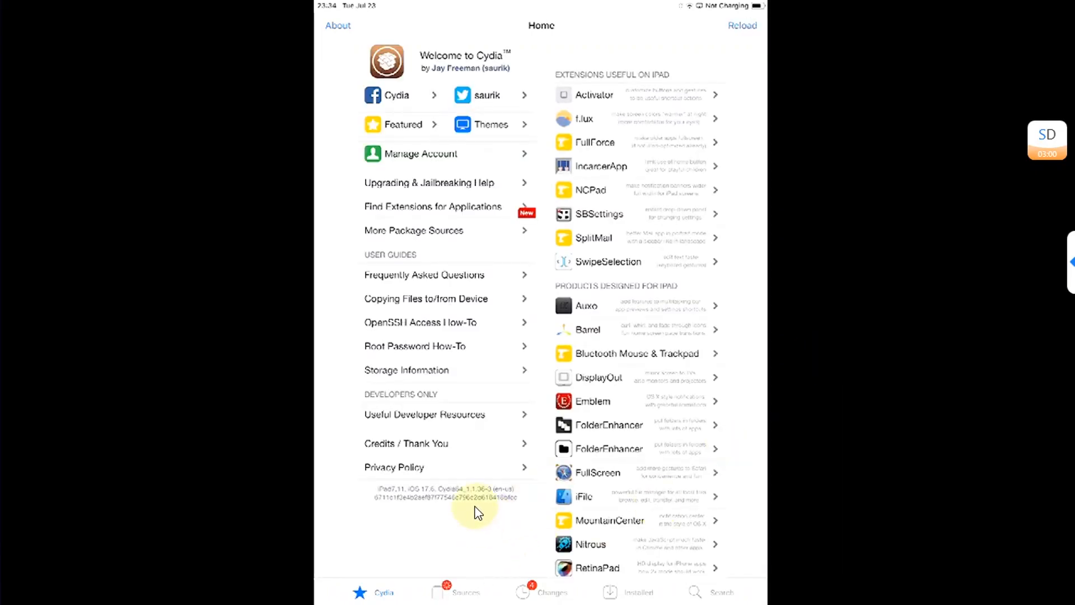
mouse_move(812, 401)
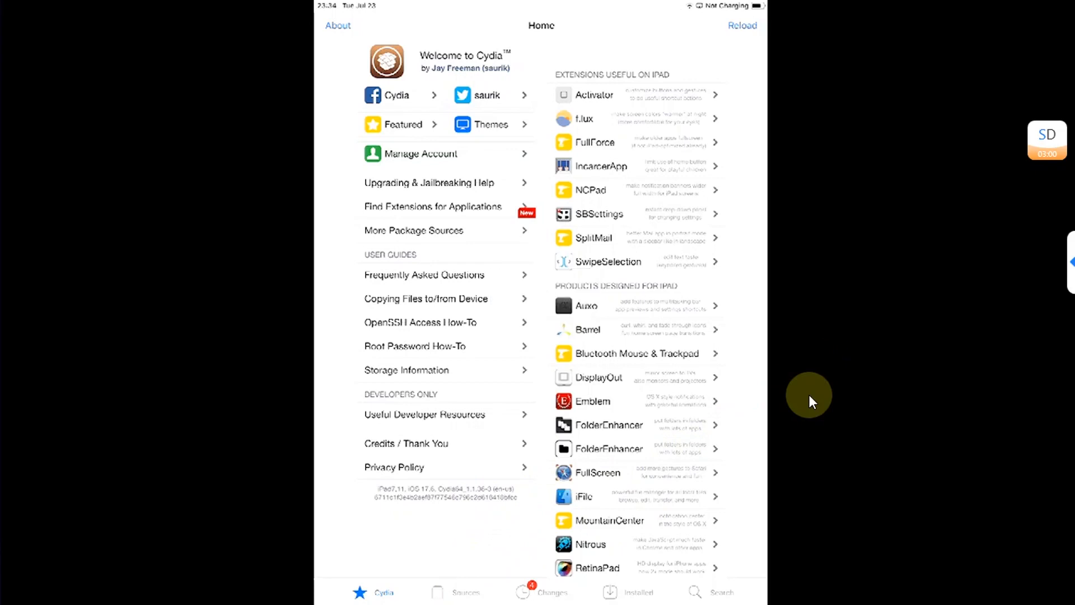
click(541, 591)
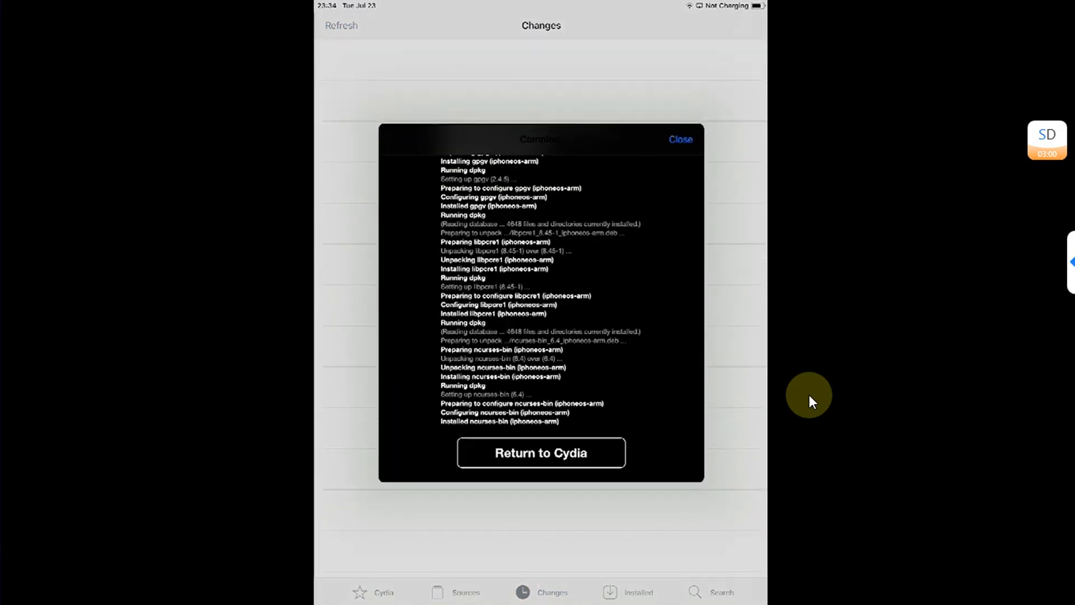
click(540, 452)
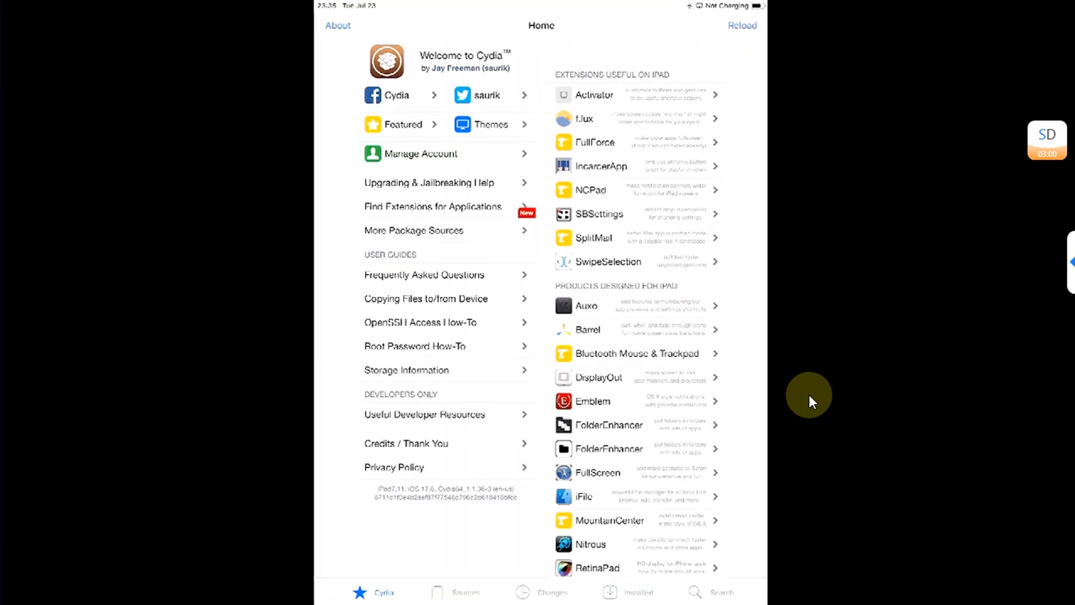
Search Cydia for 'Troll' to list TrollStore Helper
click(464, 592)
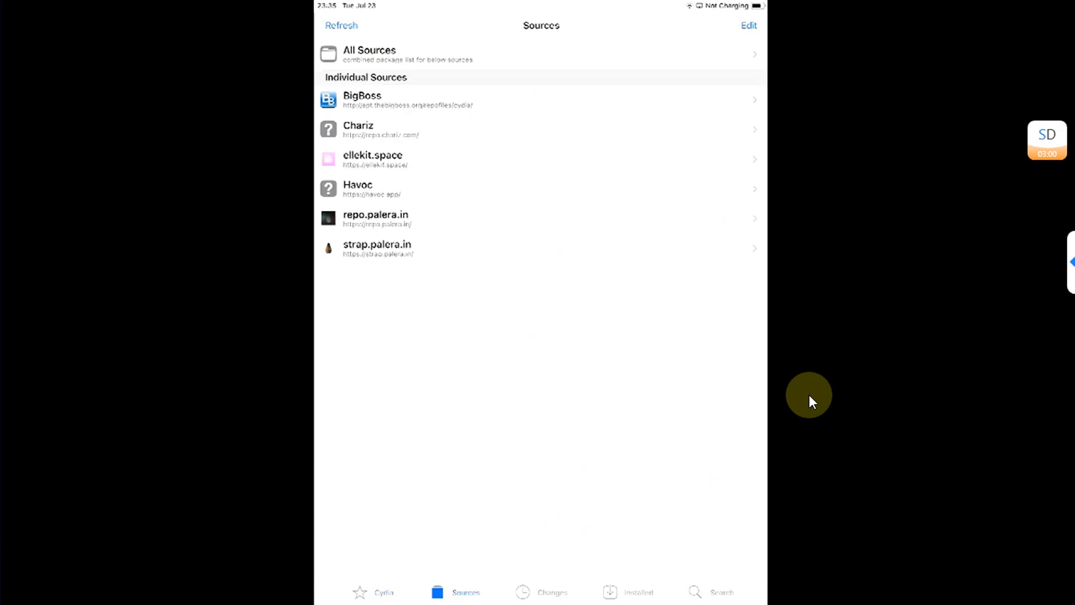
click(359, 592)
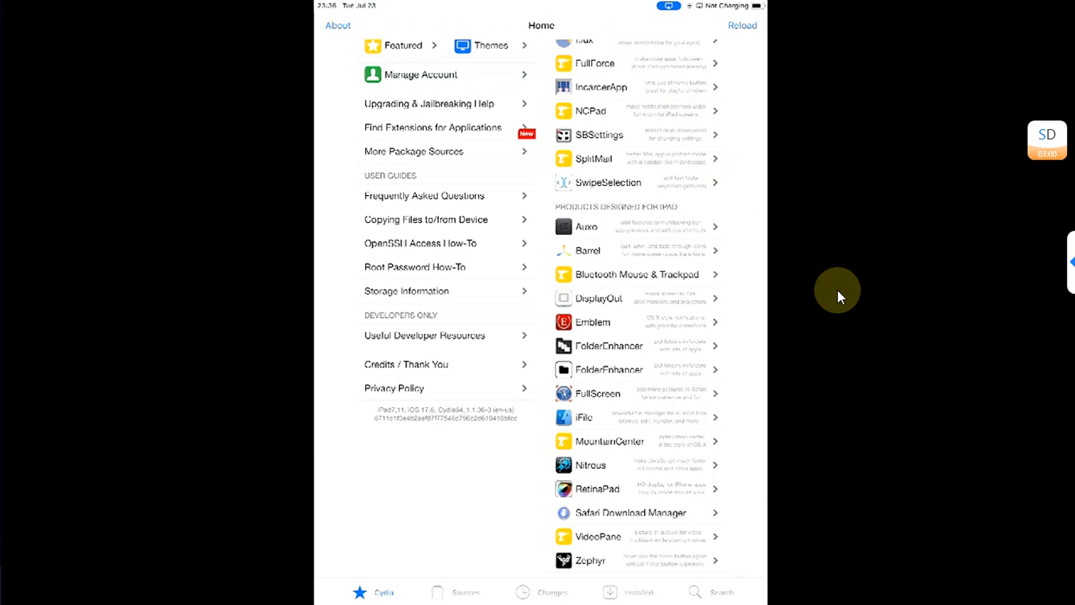
click(721, 591)
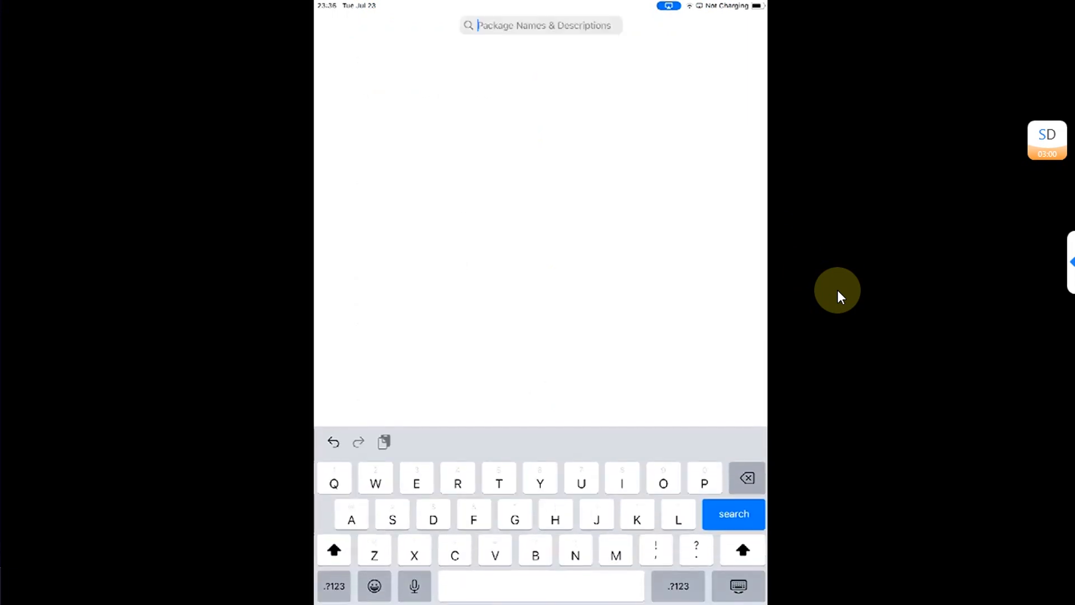
text(r)
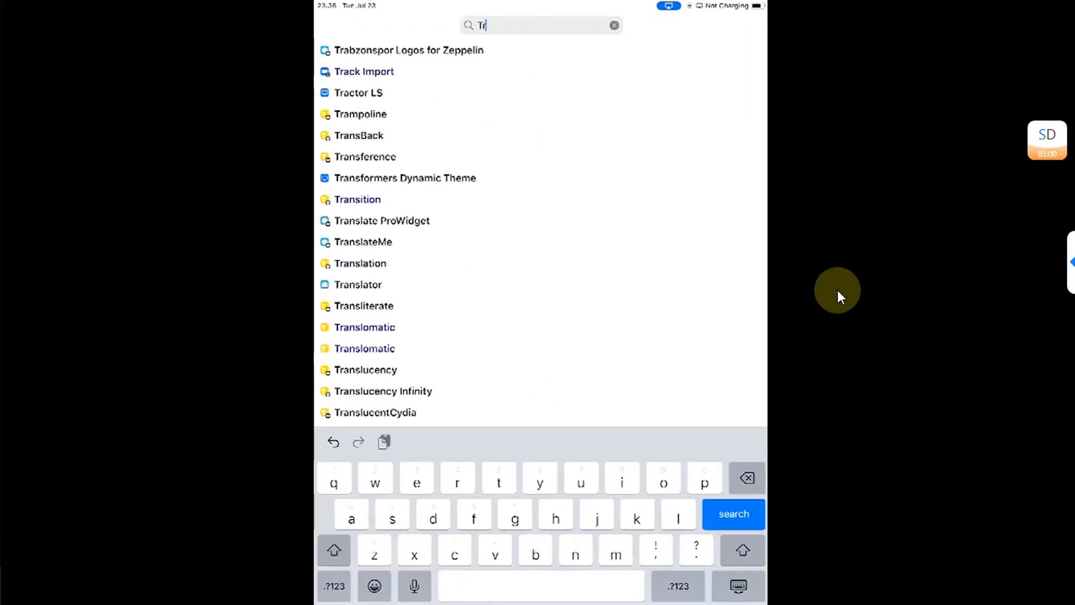
text(oll)
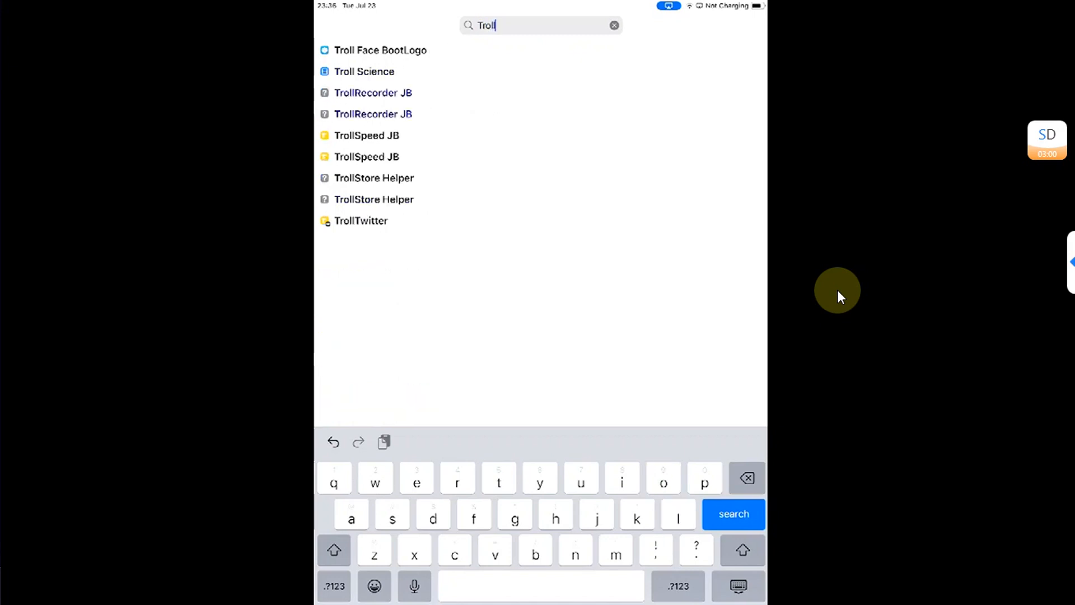
mouse_move(373, 181)
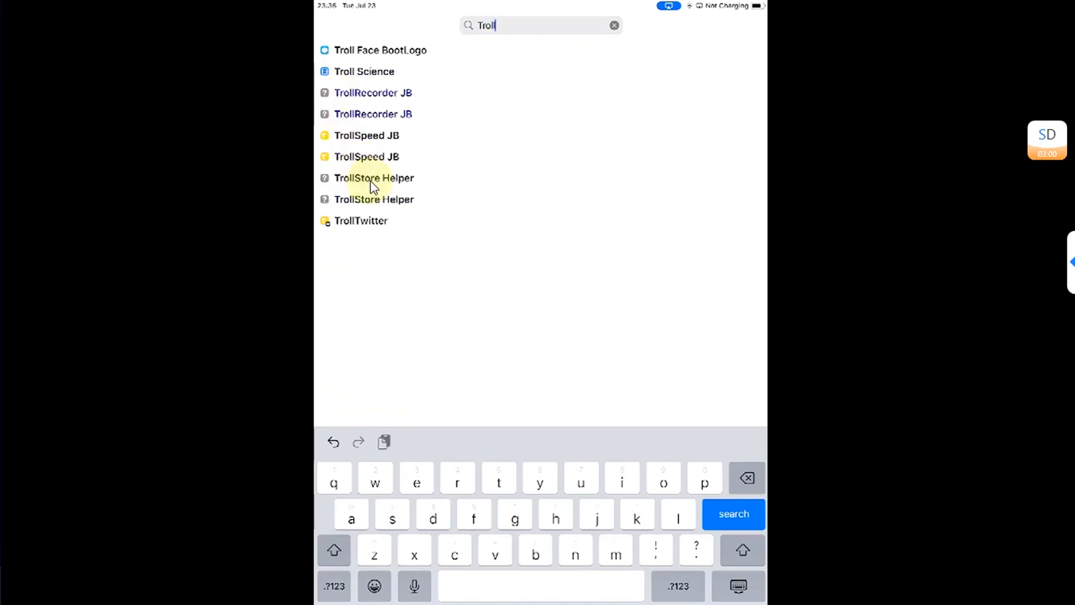
mouse_move(633, 266)
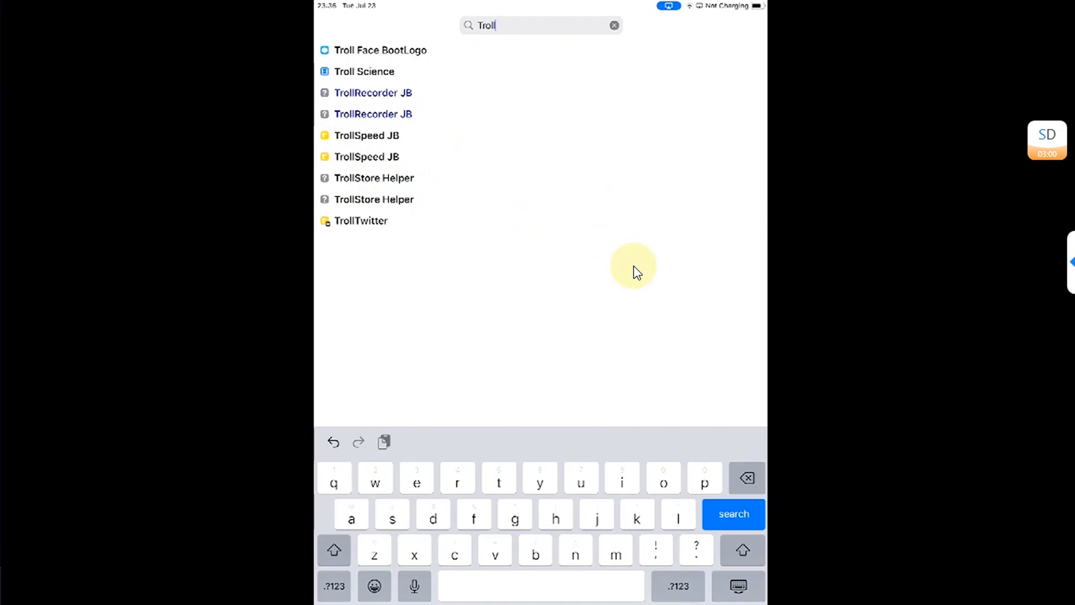
Open TrollStore 2.0.15's Settings showing ldid and the standalone helper installed
click(373, 177)
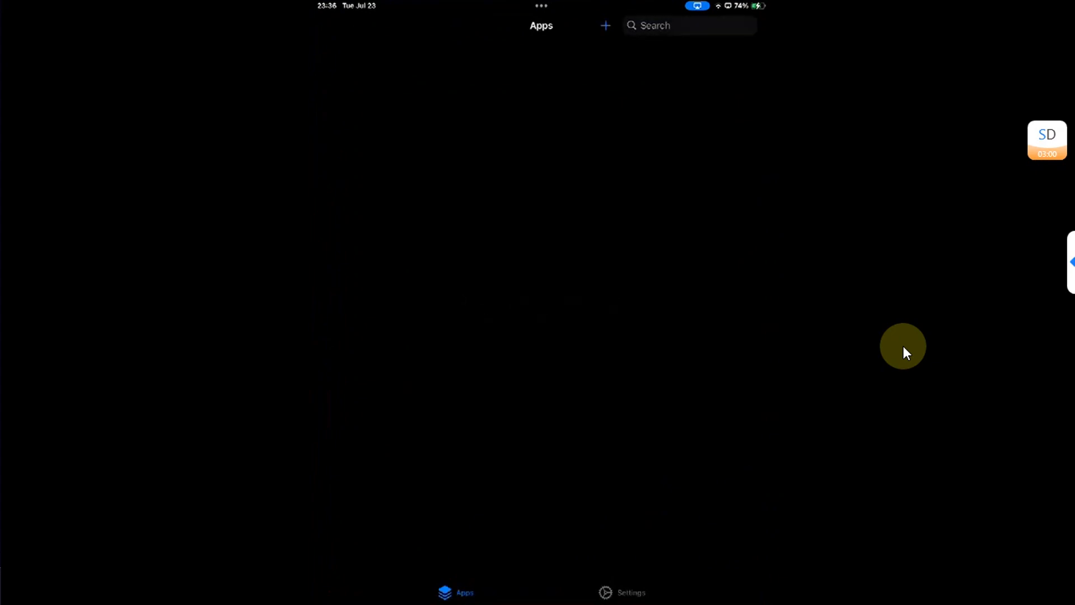
click(629, 592)
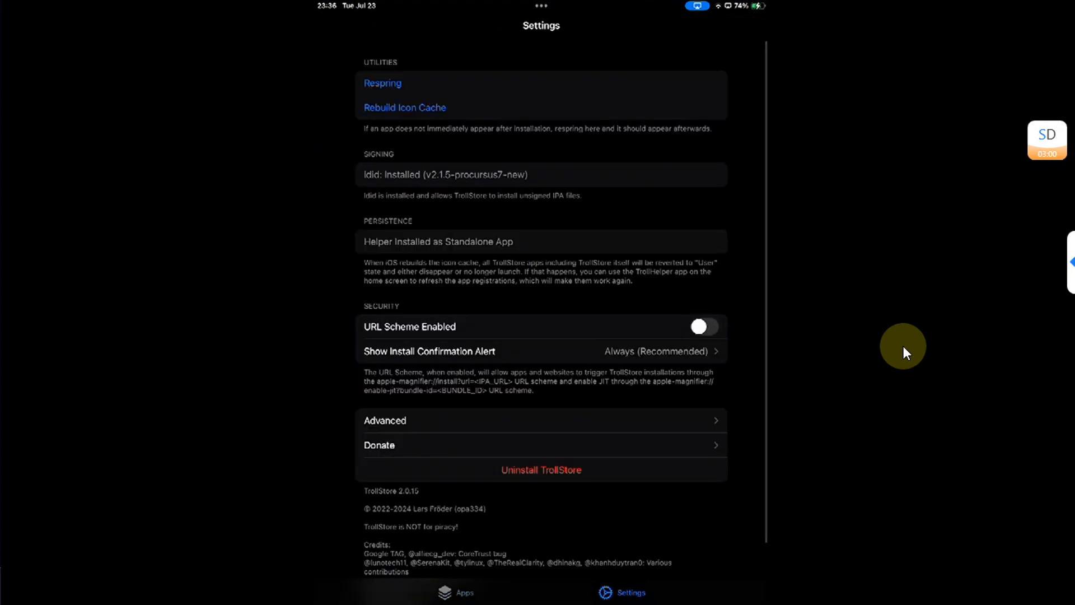
scroll(down, 3)
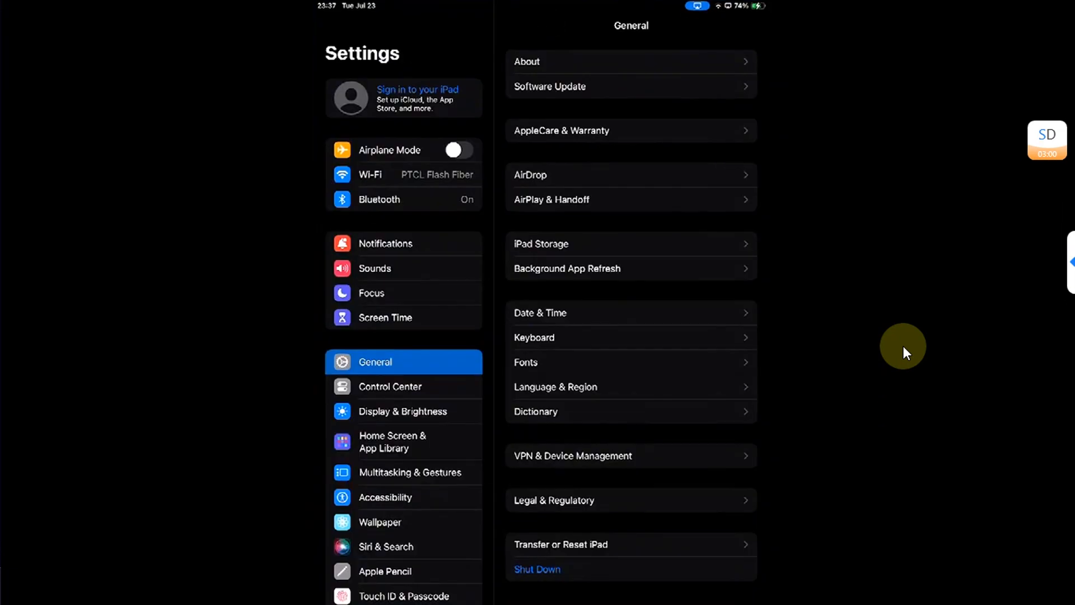
Scroll the General settings page listing About, Software Update and iPad Storage
scroll(up, 3)
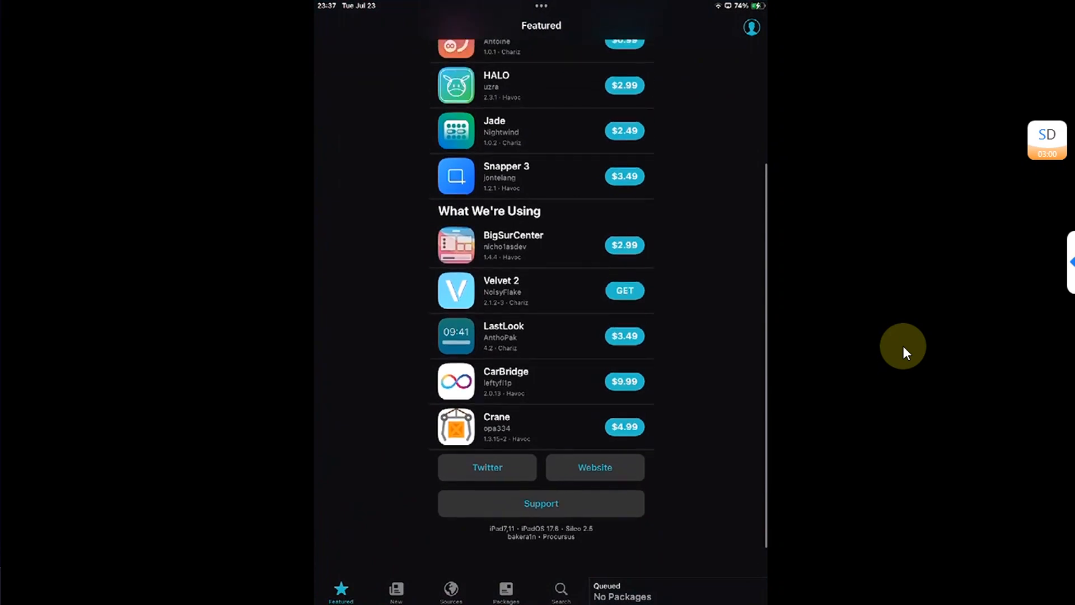
Open palera1n's About page to confirm a rootful jailbreak on iPadOS 17.6, kernel 23.6.0
click(359, 592)
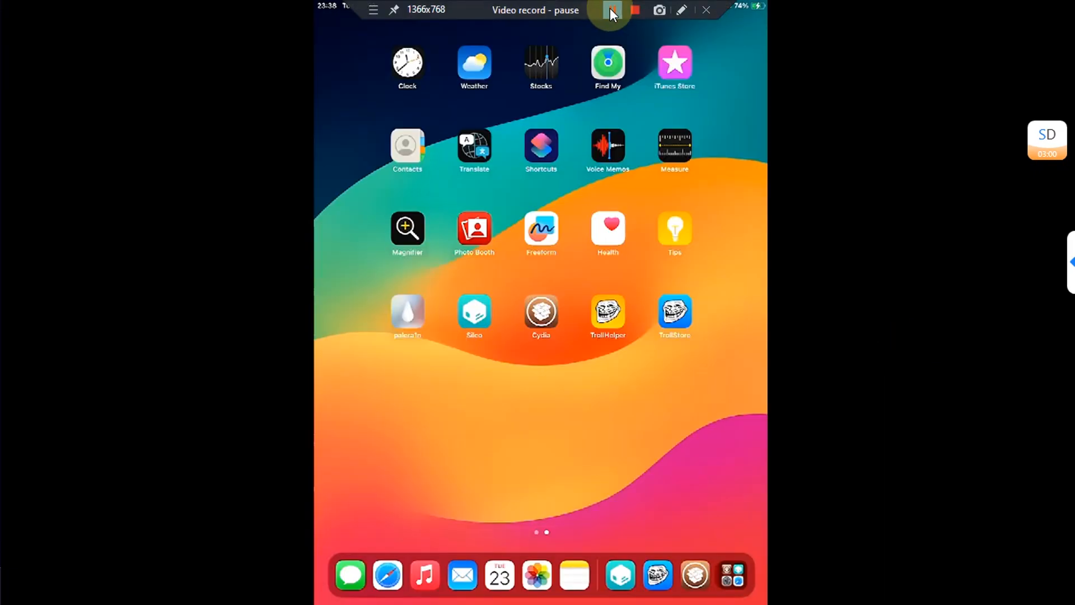
click(407, 312)
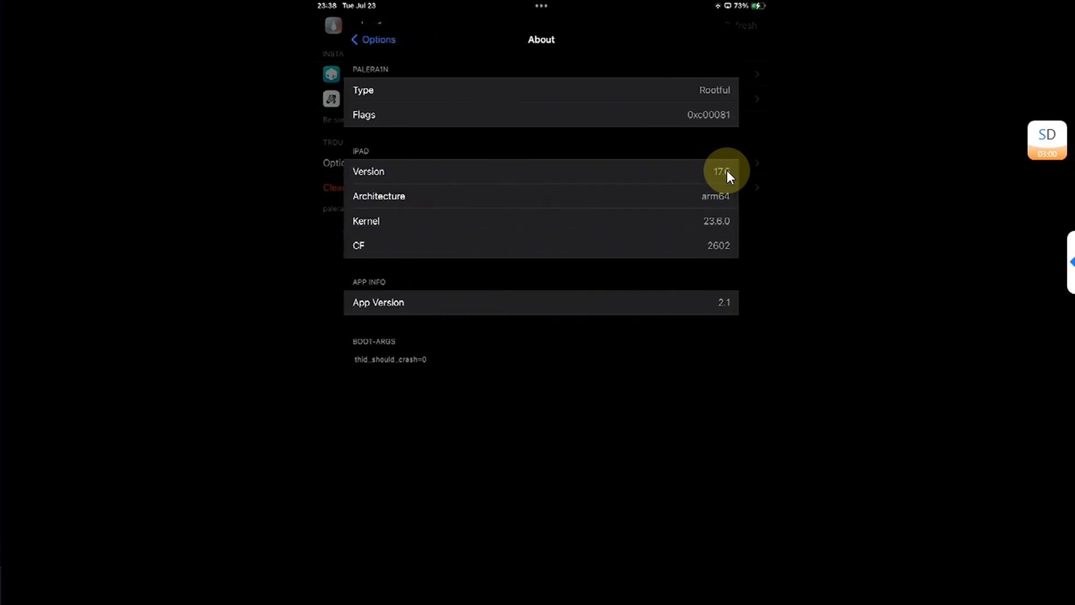
mouse_move(741, 197)
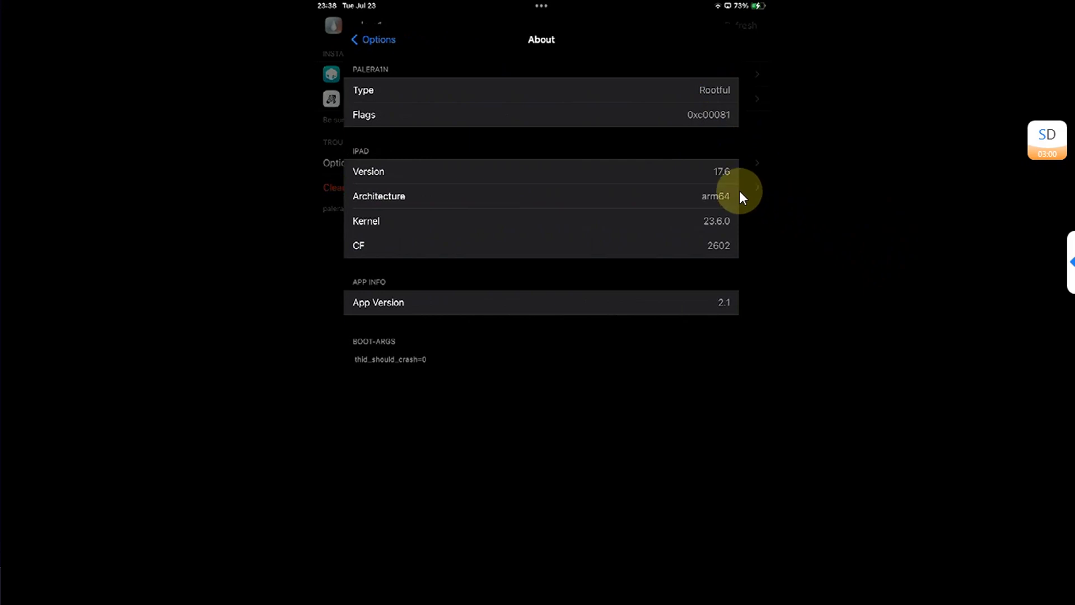
click(373, 39)
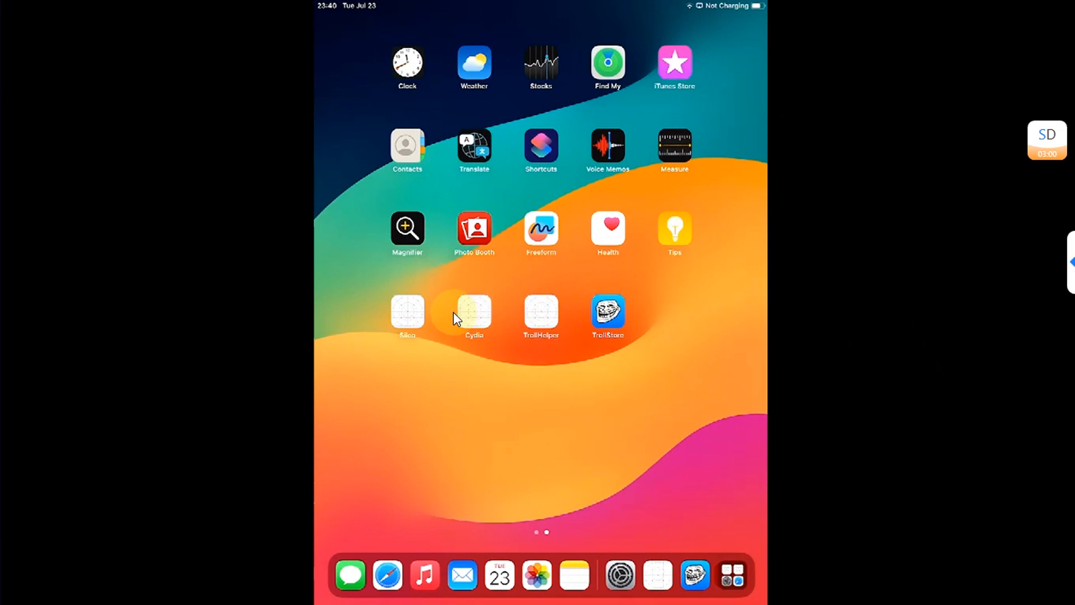
mouse_move(870, 268)
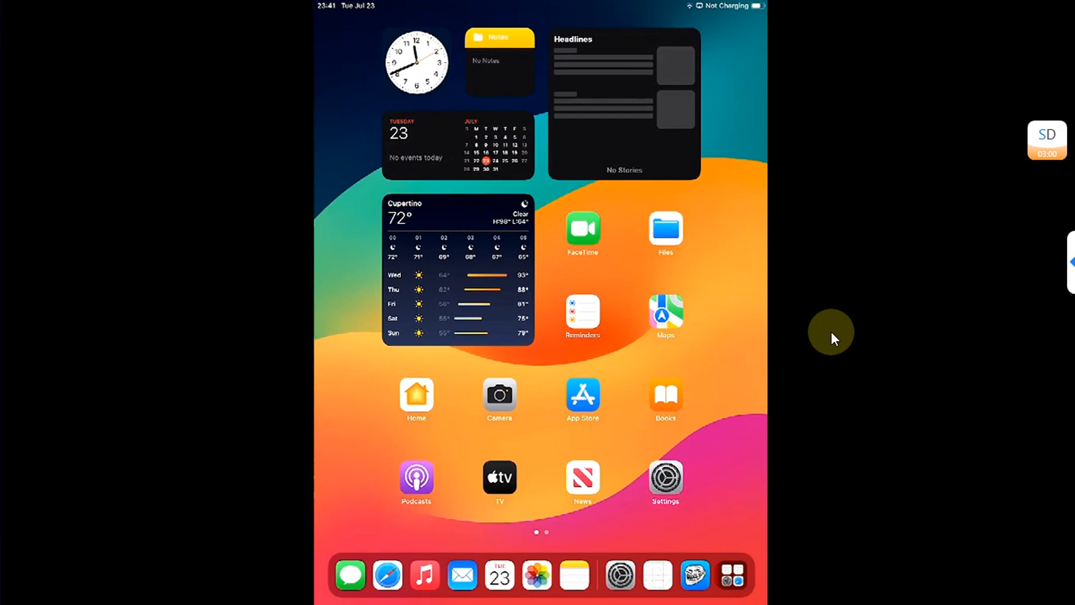
mouse_move(751, 308)
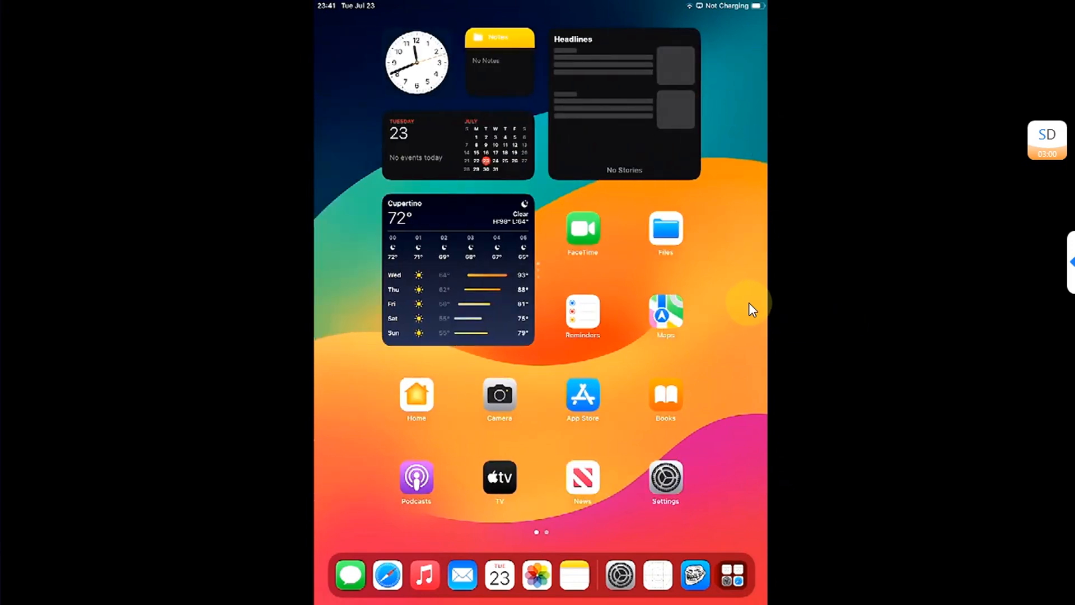